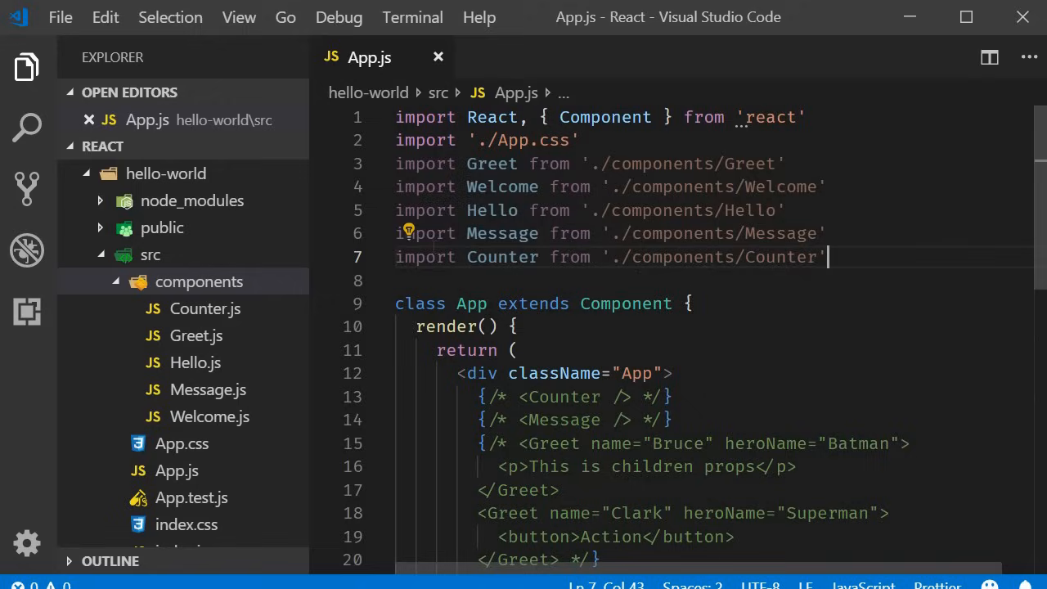
# Create an empty FunctionClick.js file inside the components folder.
pyautogui.click(198, 281)
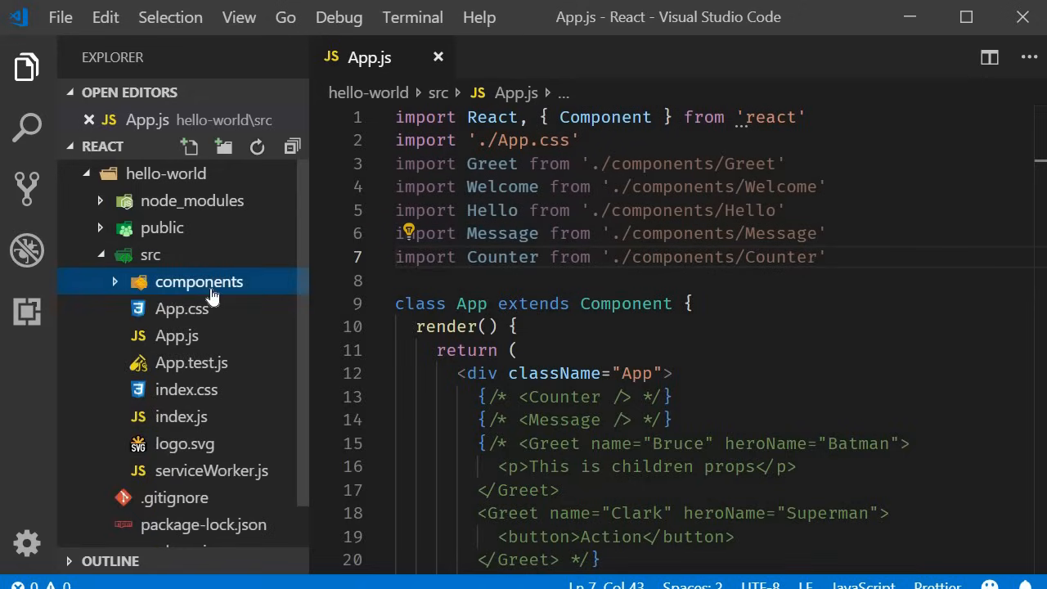
pyautogui.click(200, 282)
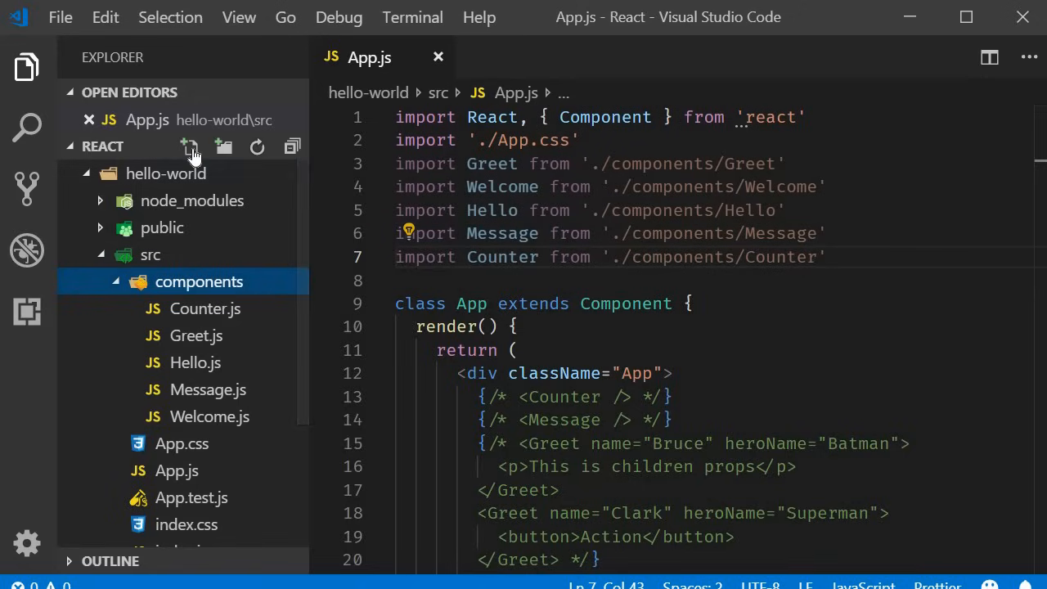
pyautogui.write('FunctionCli')
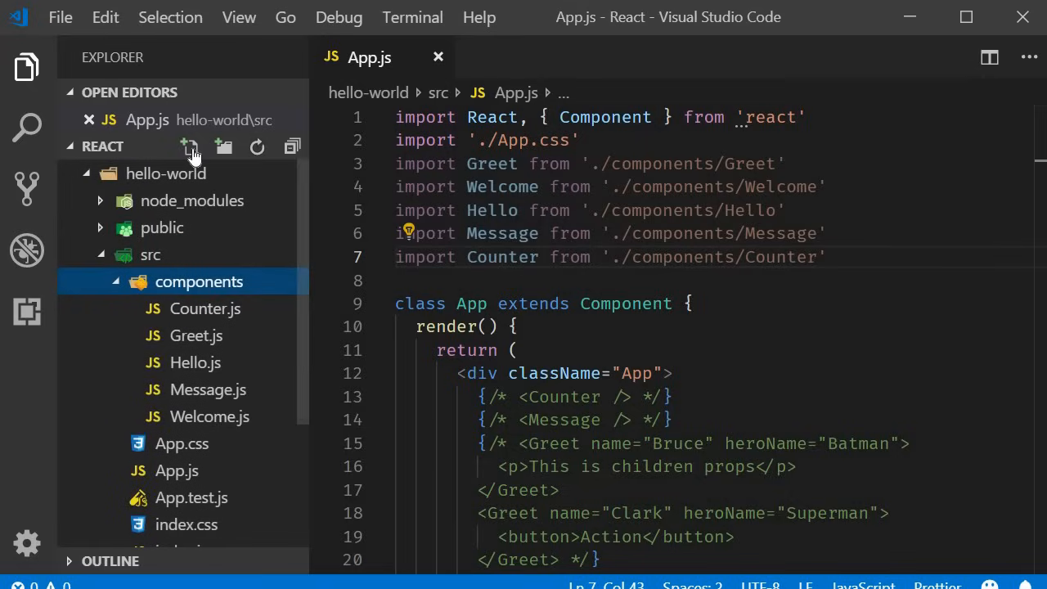
pyautogui.click(190, 147)
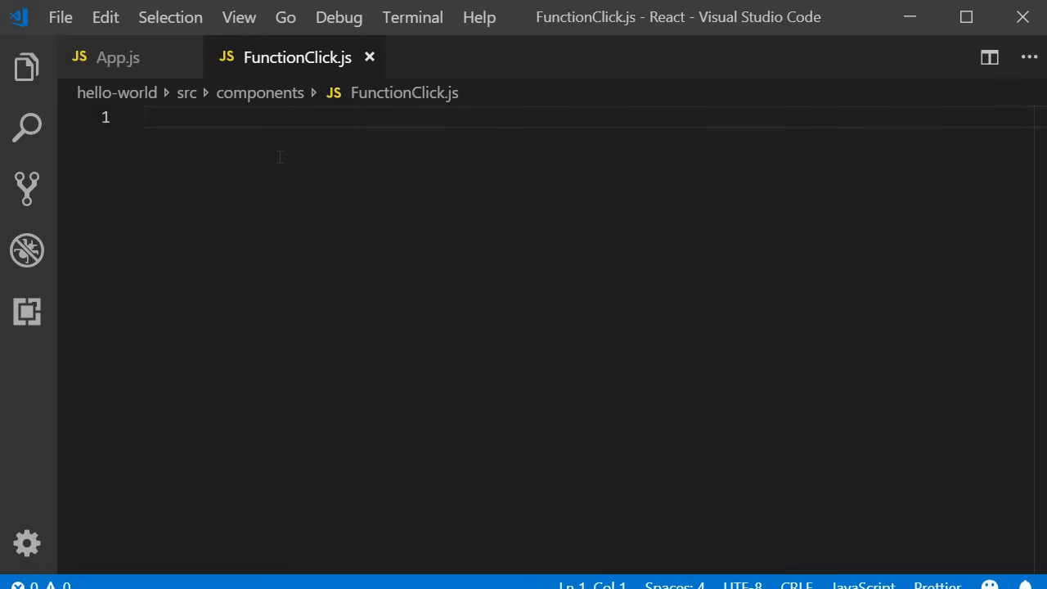
# Scaffold FunctionClick with the rfce snippet and render <button>Click</button> inside its div.
pyautogui.write('r')
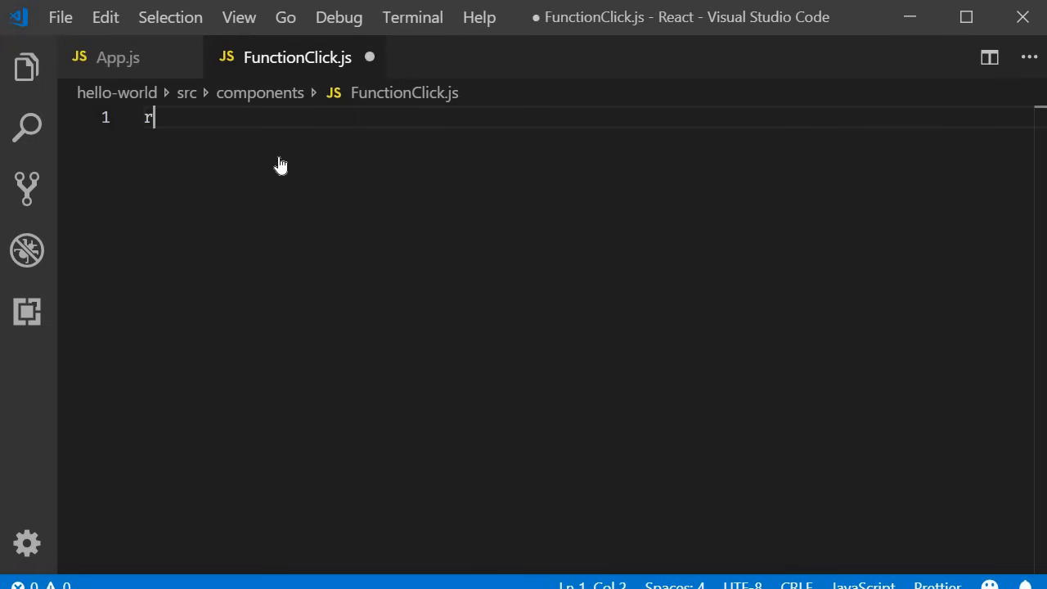
pyautogui.write('fce')
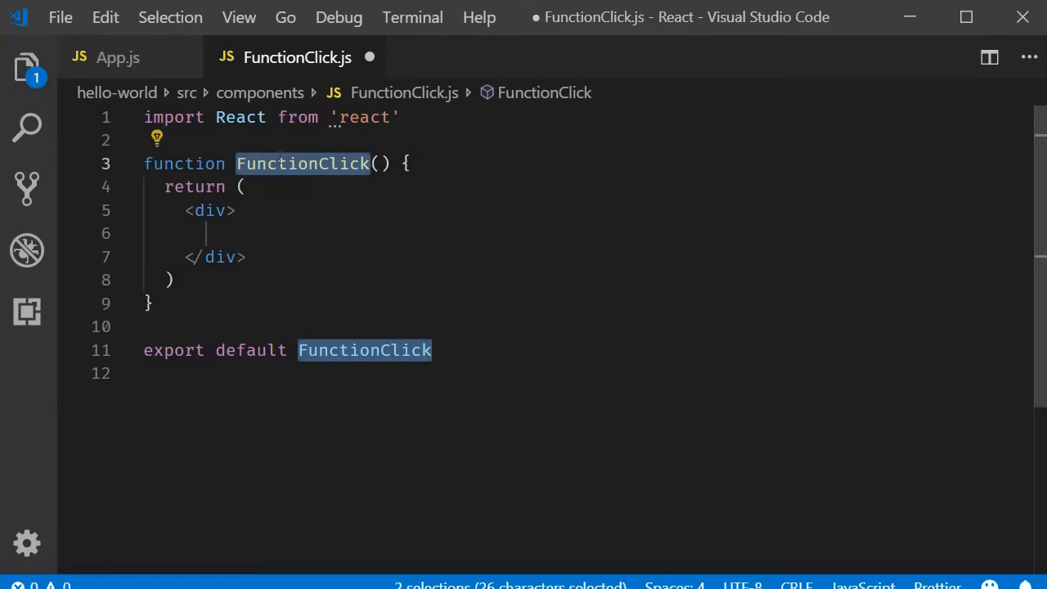
pyautogui.click(213, 232)
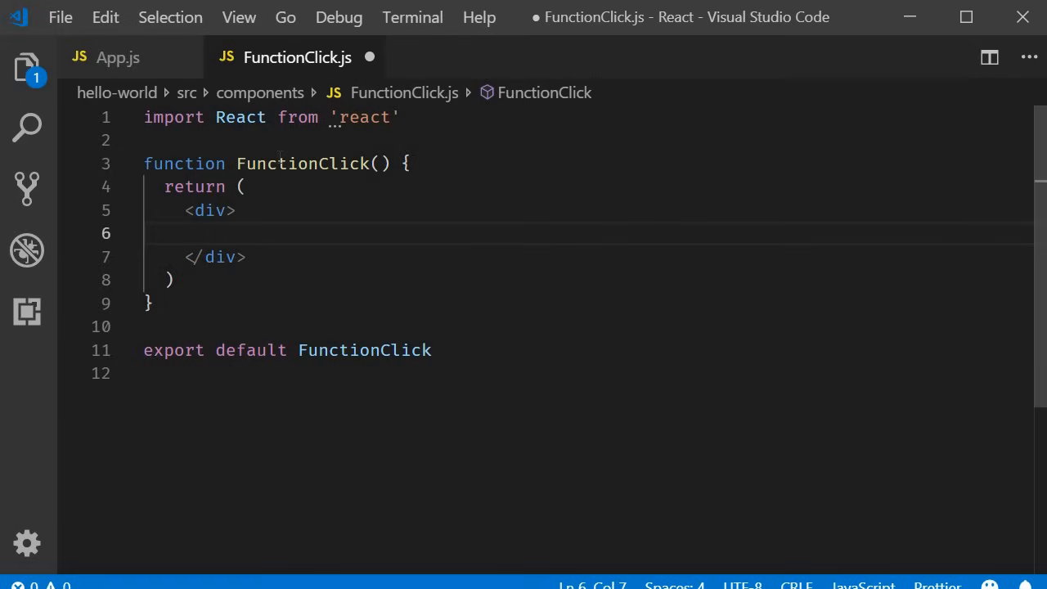
pyautogui.write('<button>Click</button>')
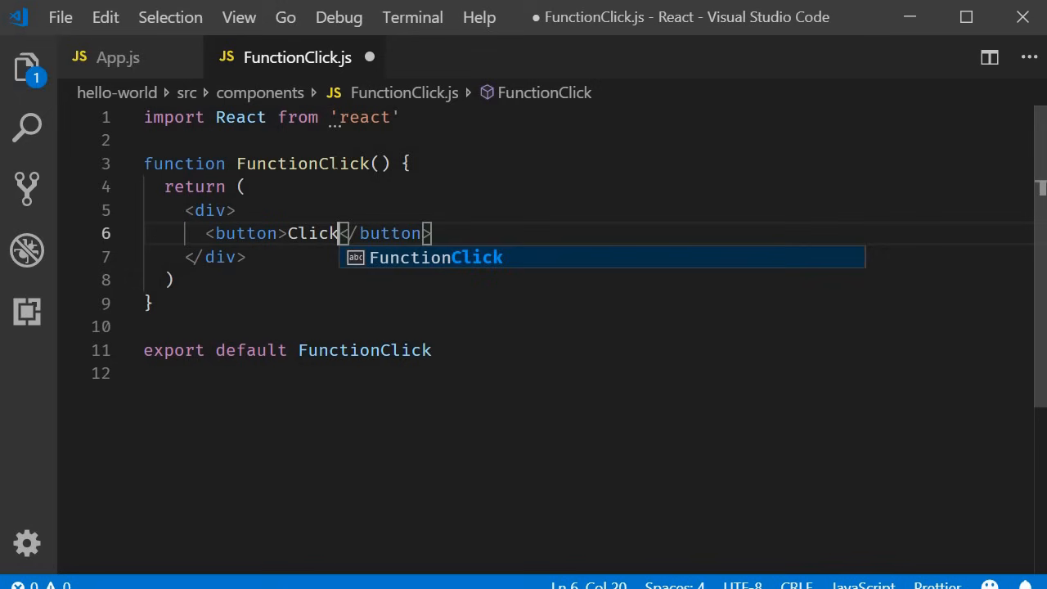
pyautogui.click(118, 57)
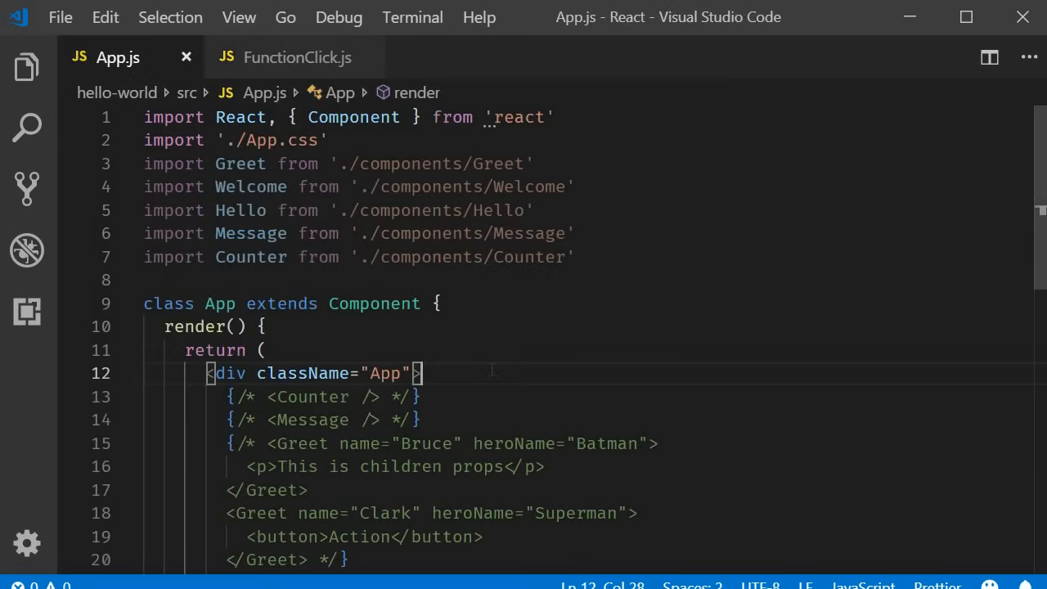
# Render <FunctionClick /> inside App's div, auto-importing it via IntelliSense.
pyautogui.press('Enter')
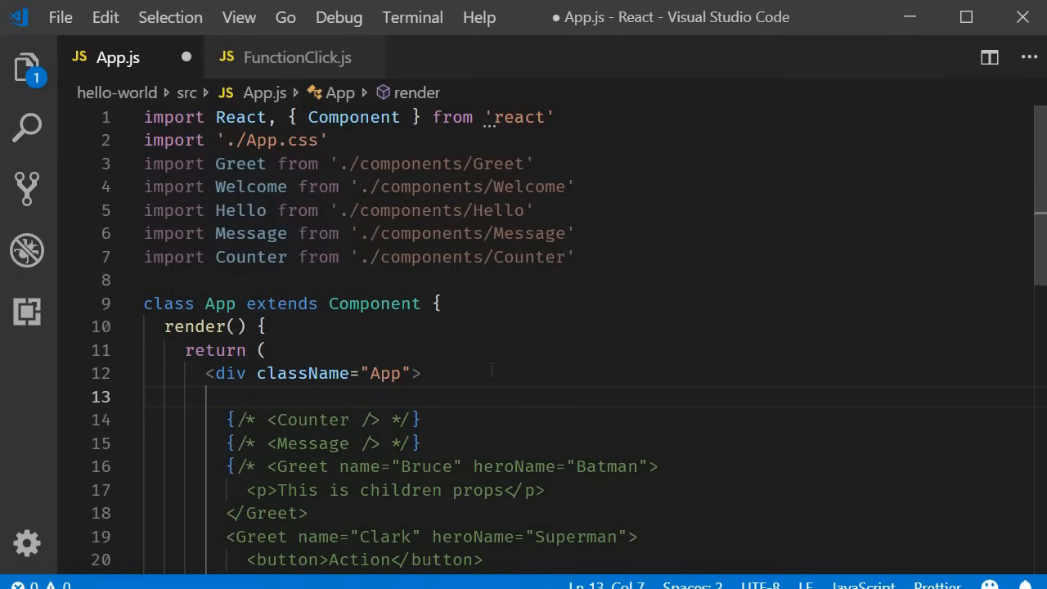
pyautogui.write('<Func')
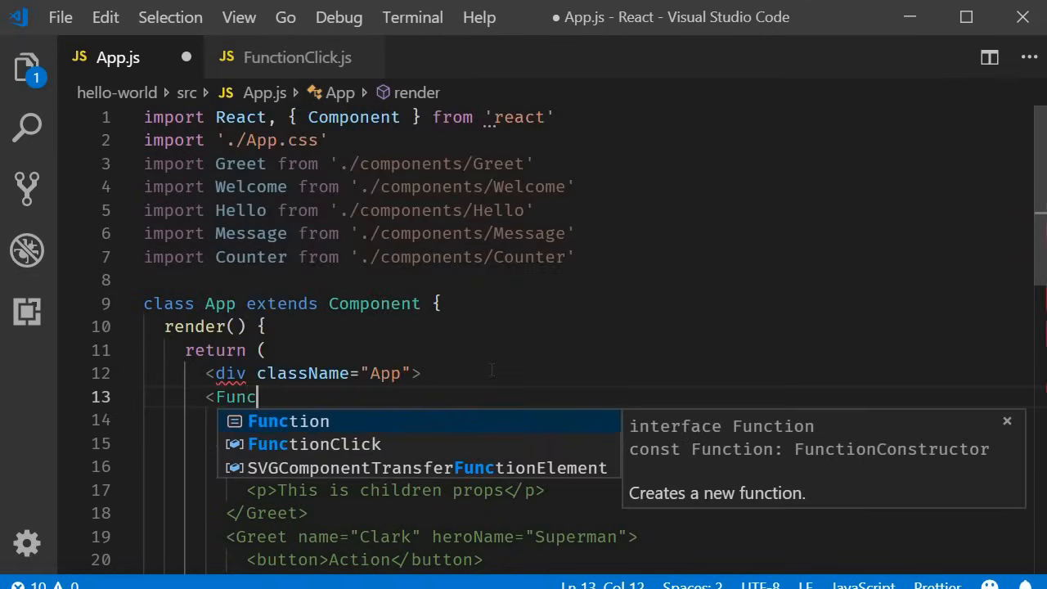
pyautogui.press('Enter')
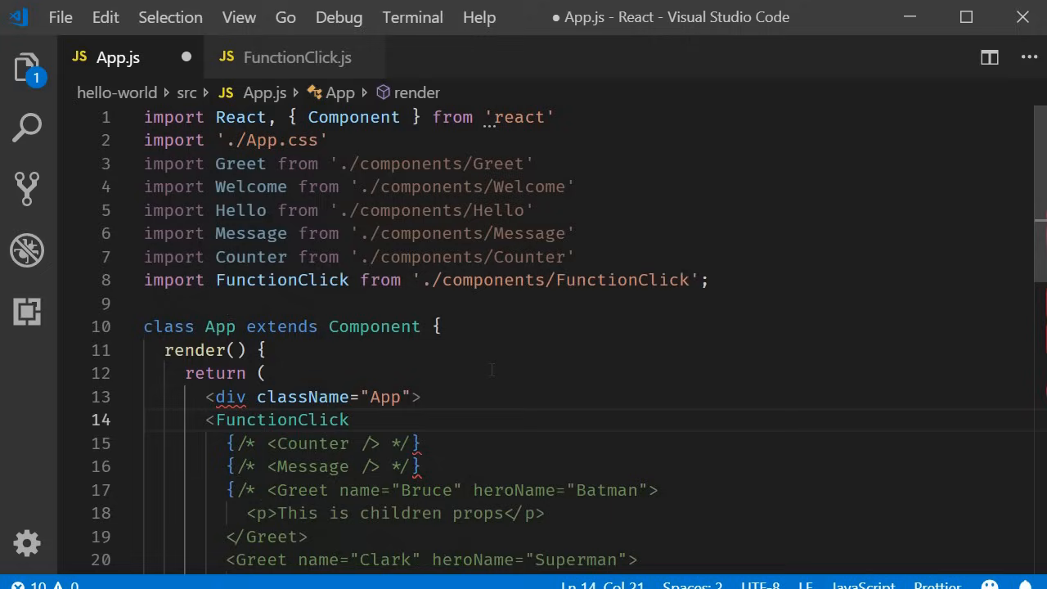
pyautogui.write('>')
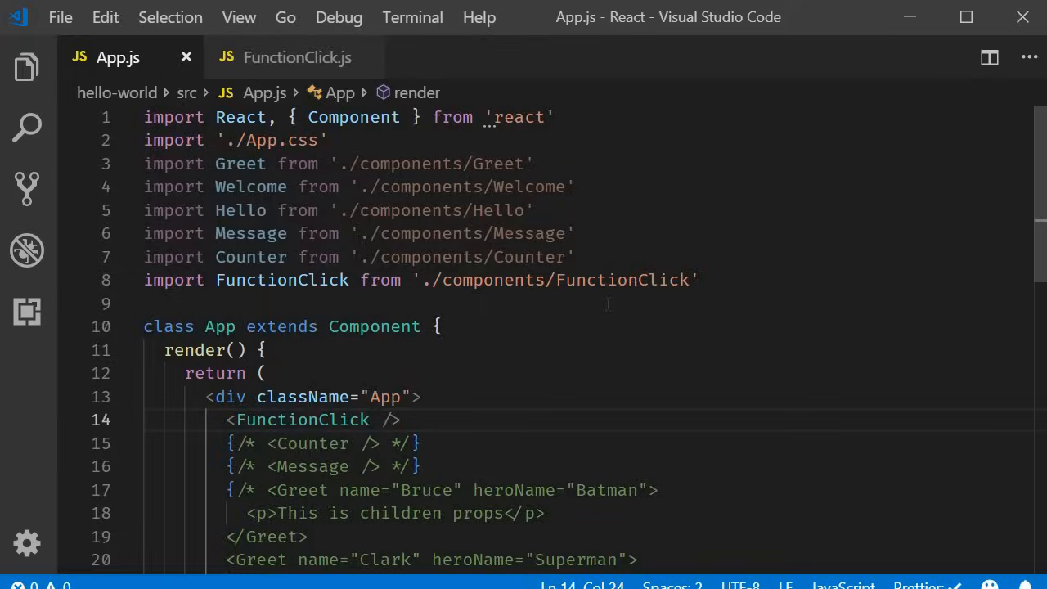
# Add onClick={clickHandler} to the FunctionClick button element.
pyautogui.click(298, 58)
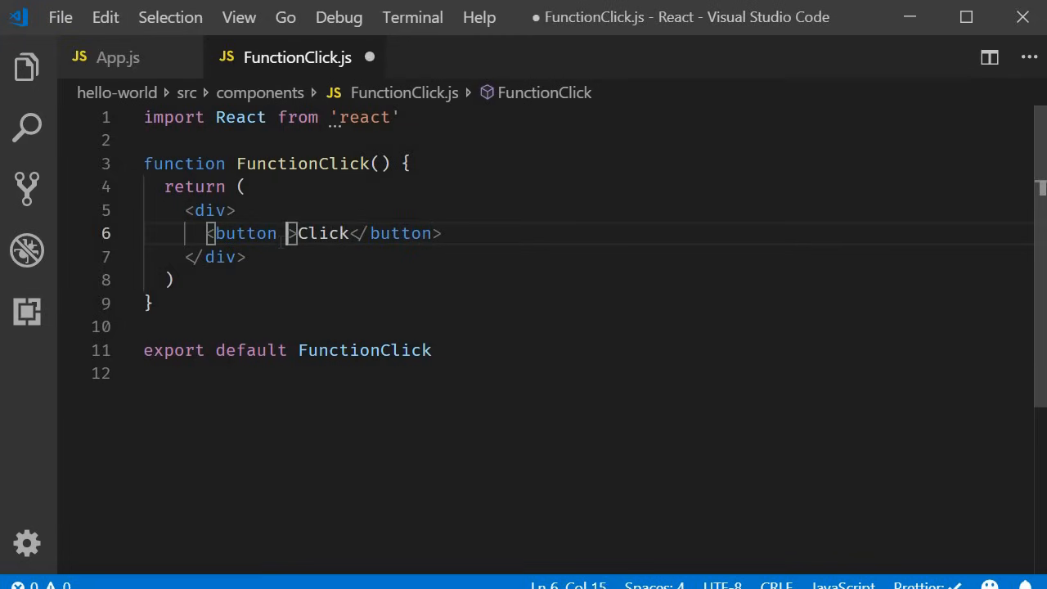
pyautogui.write('onclick')
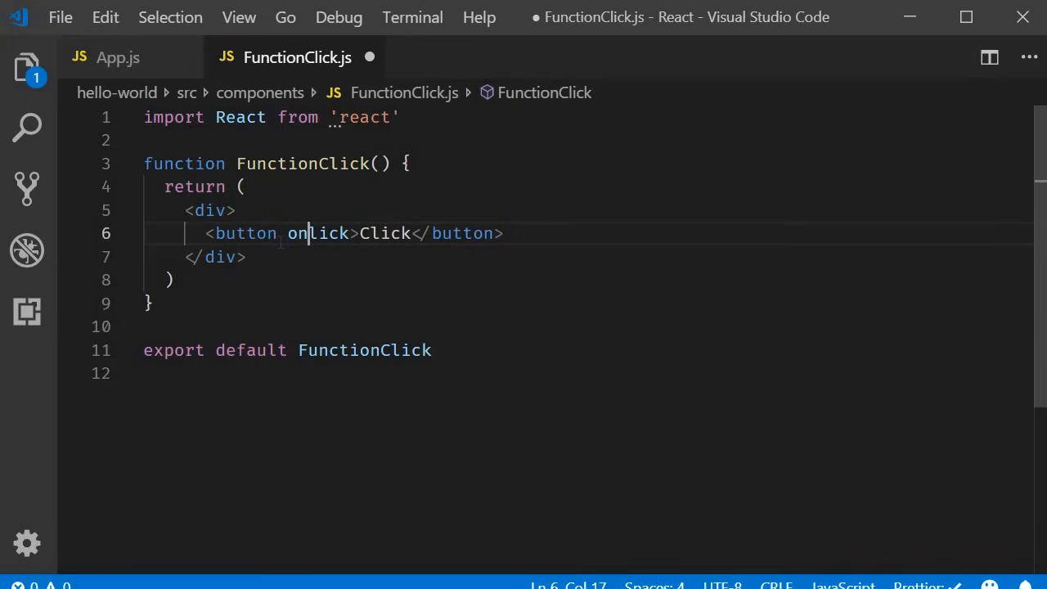
pyautogui.write('c')
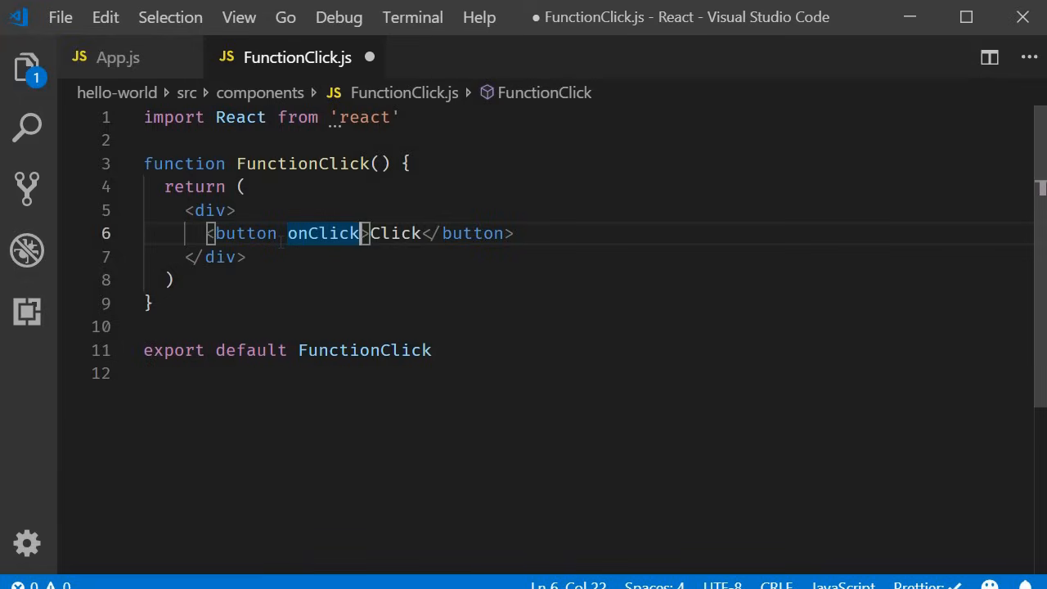
pyautogui.write('=""')
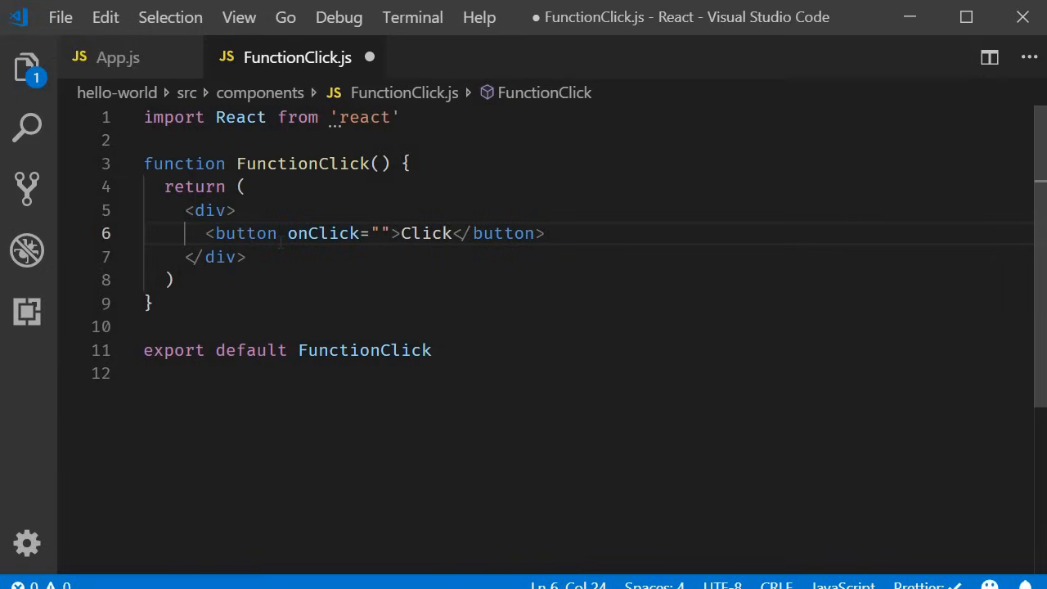
pyautogui.write('click')
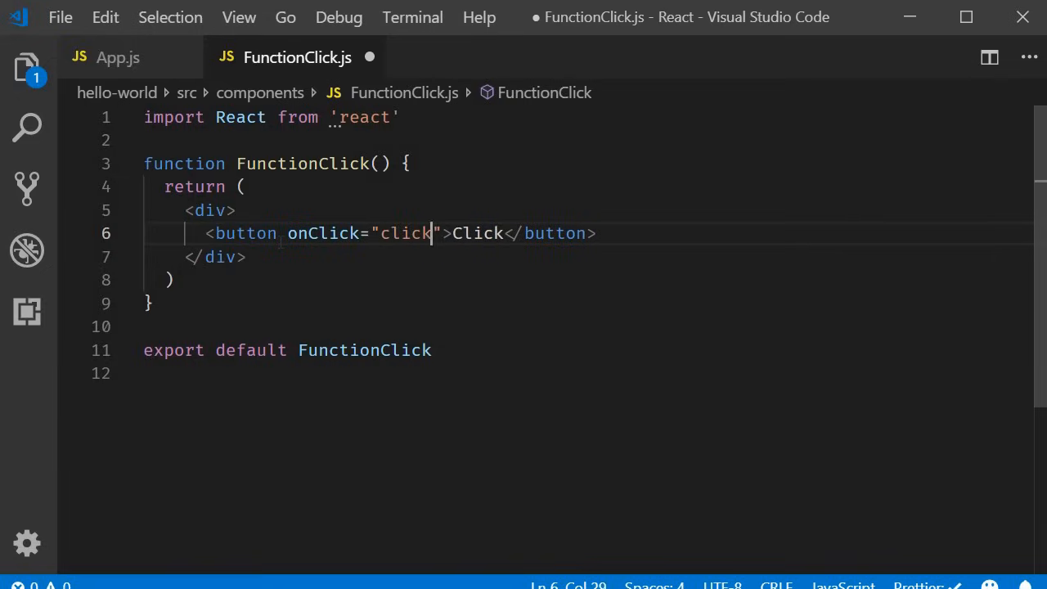
pyautogui.write('Handler()')
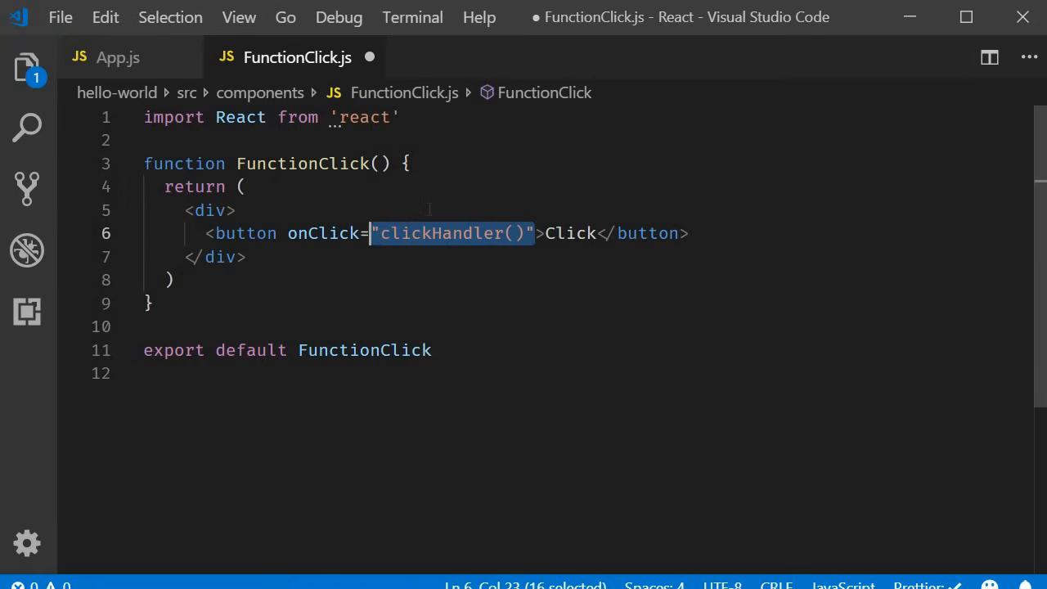
pyautogui.write('{')
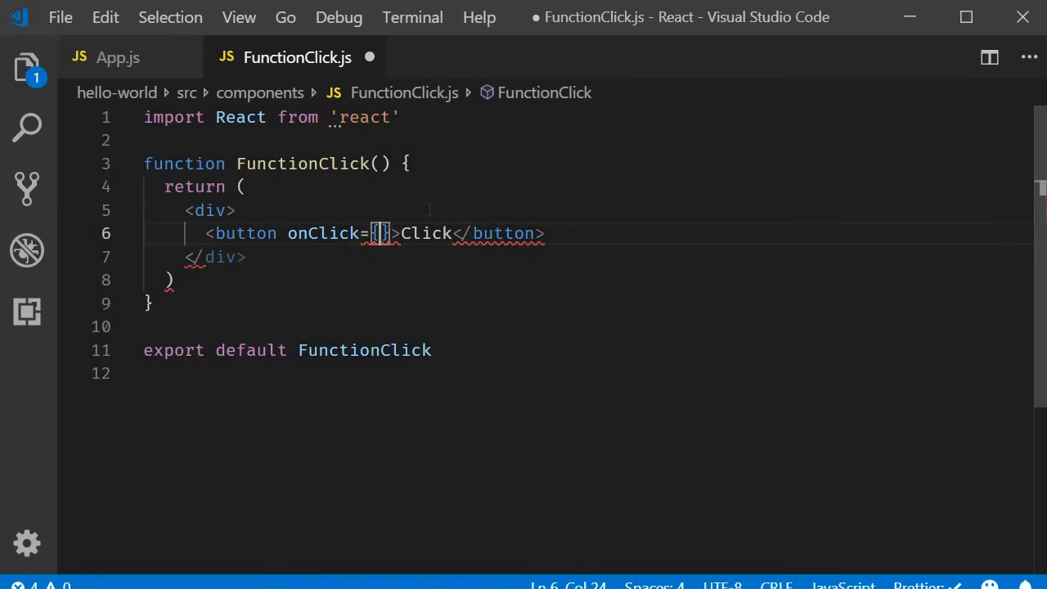
pyautogui.write('click')
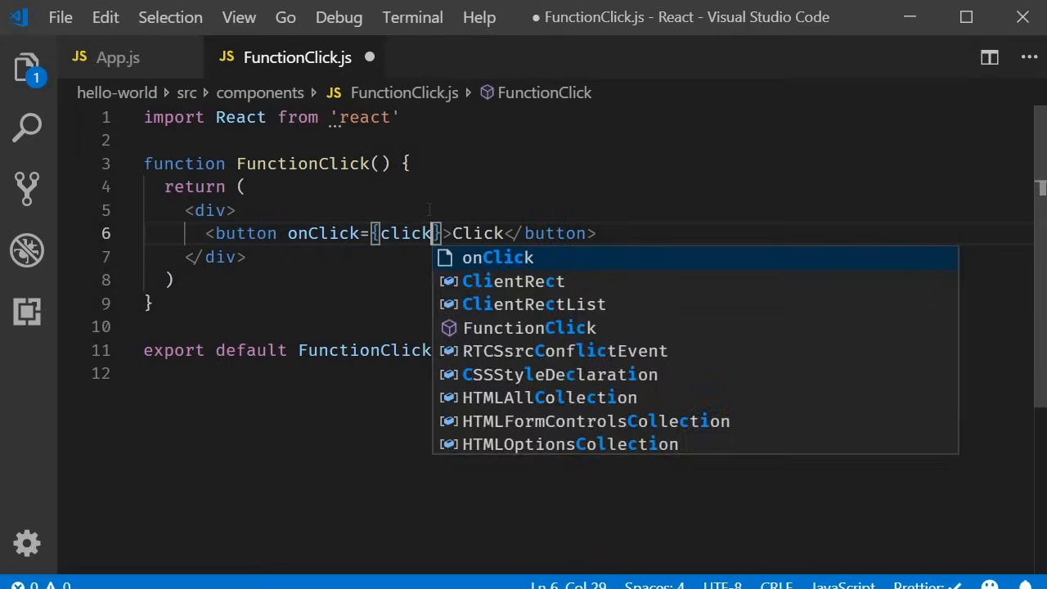
pyautogui.write('Handler')
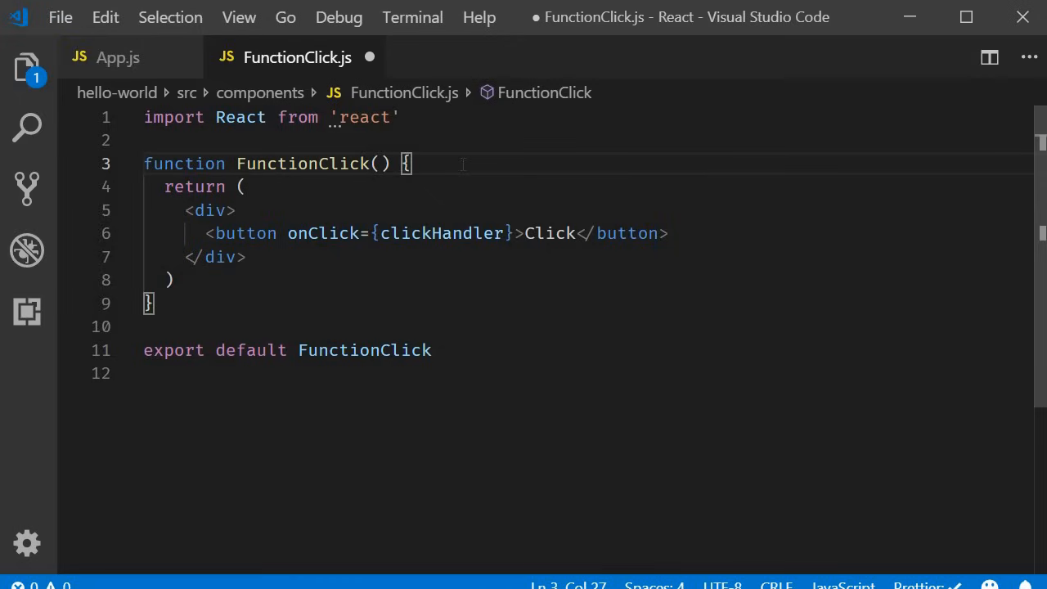
# Define function clickHandler() { console.log('Button clicked') } inside FunctionClick.
pyautogui.press('Enter')
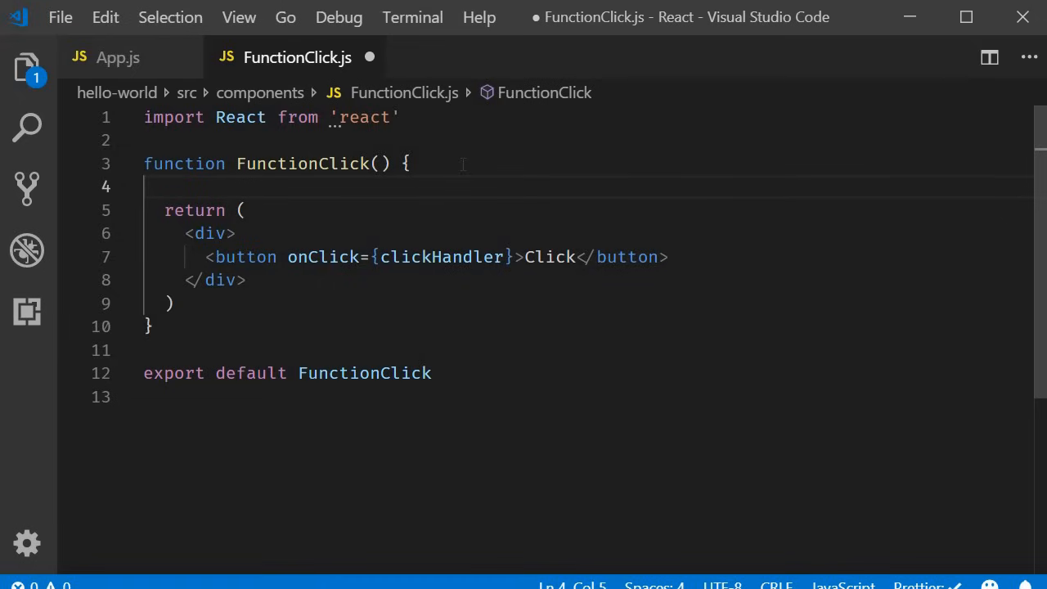
pyautogui.write('function clickHandler')
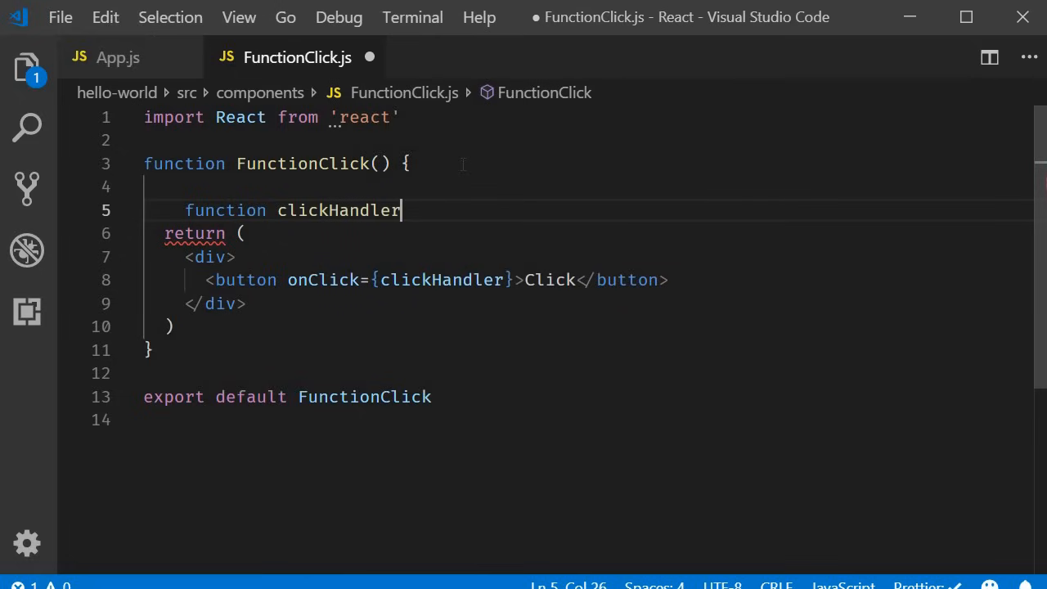
pyautogui.write('() {')
pyautogui.write('console.log(object')
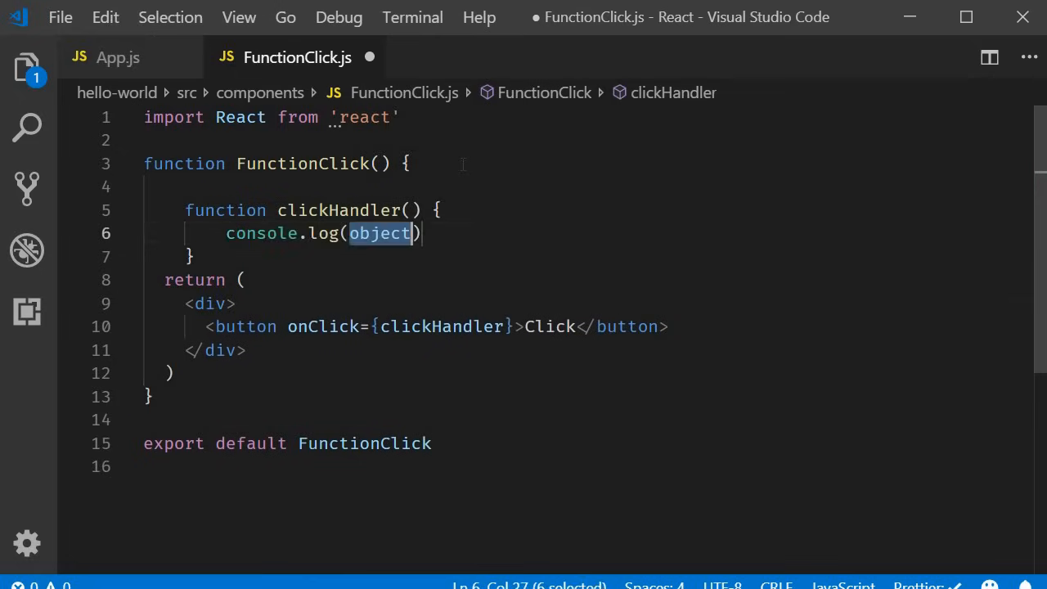
pyautogui.write("'")
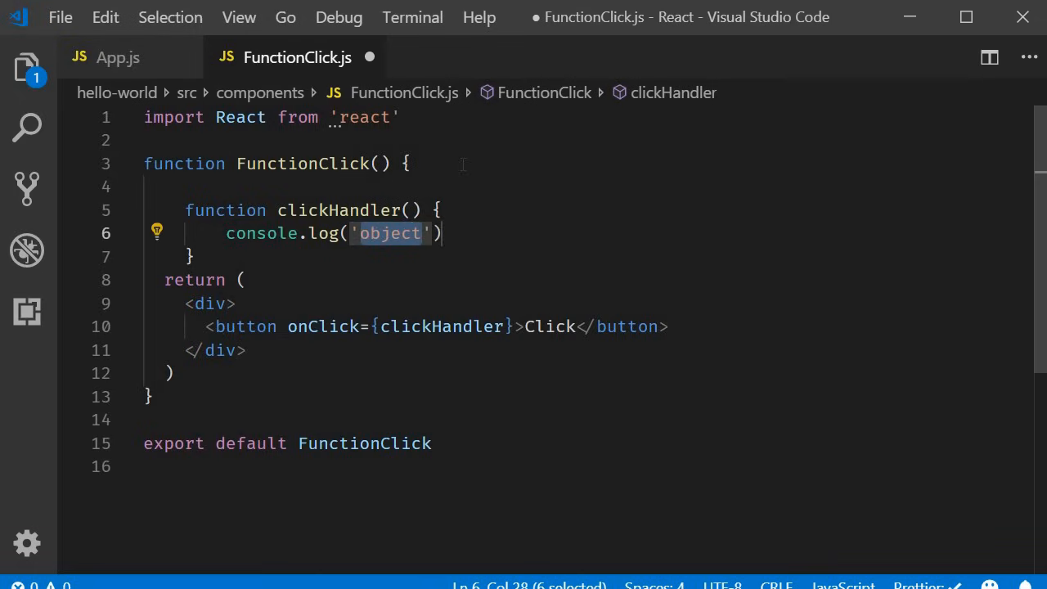
pyautogui.write('Button')
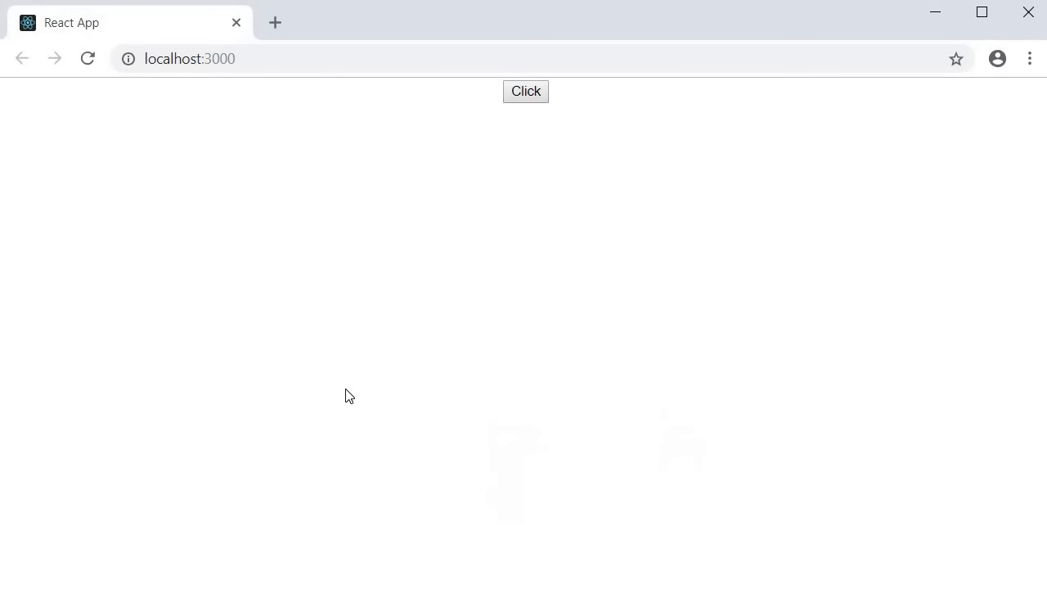
# Clear the browser console and test the Click button logs 'Button clicked', then return to the code.
pyautogui.press('F12')
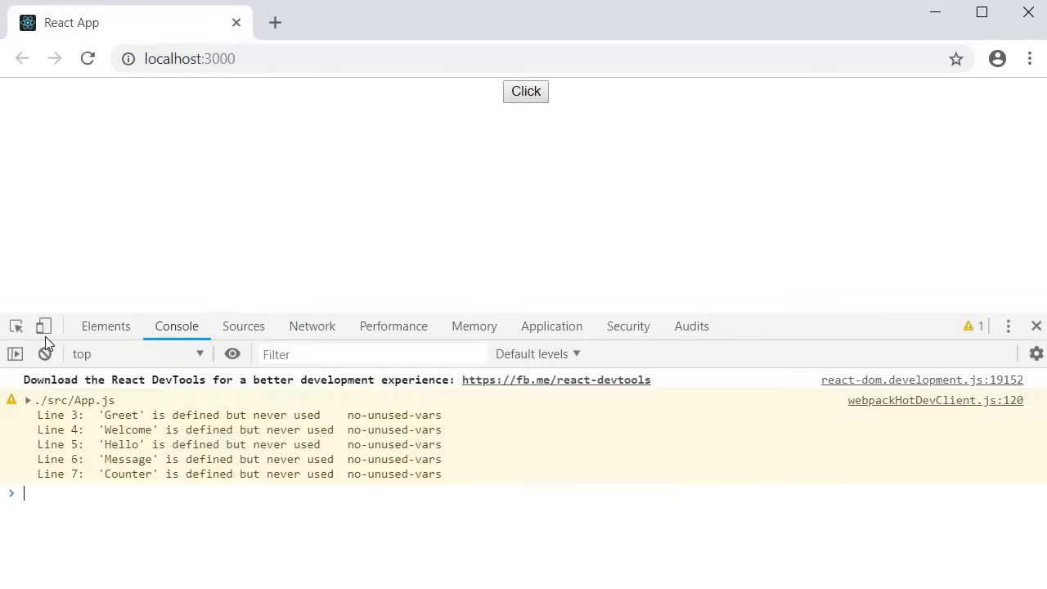
pyautogui.click(44, 353)
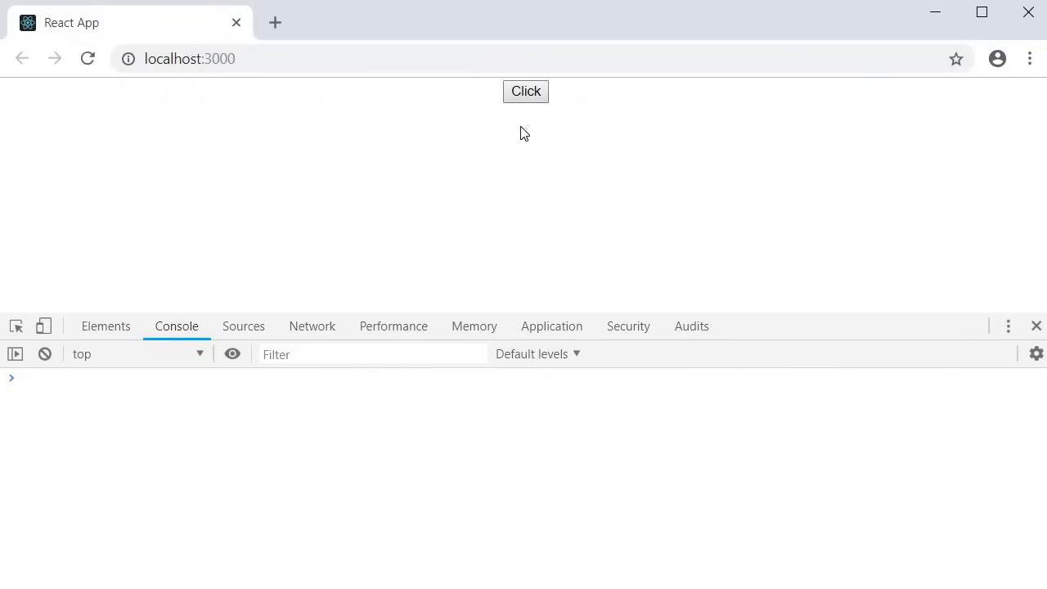
pyautogui.click(525, 91)
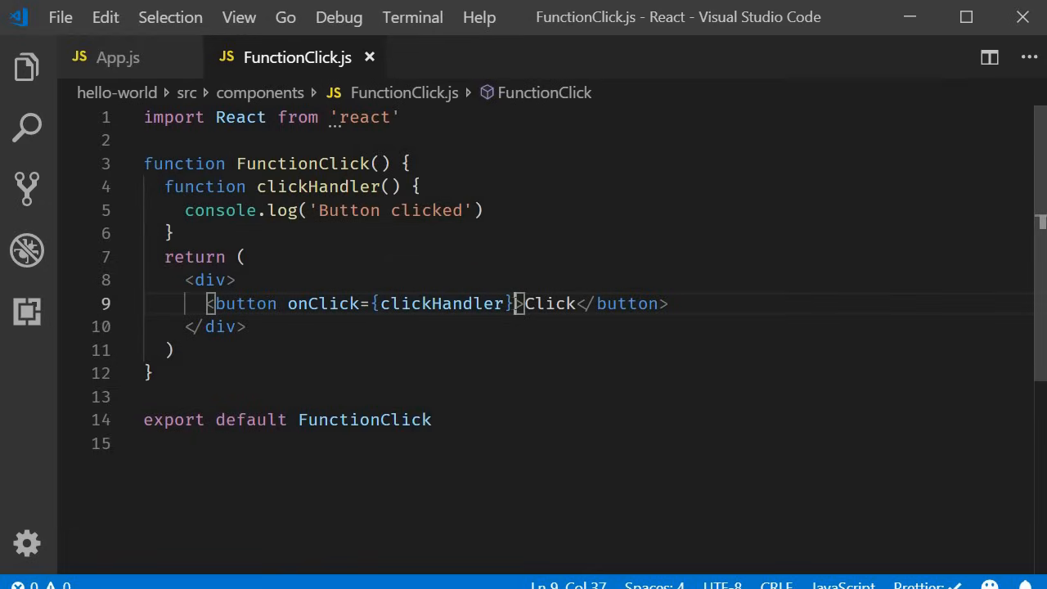
pyautogui.doubleClick(441, 302)
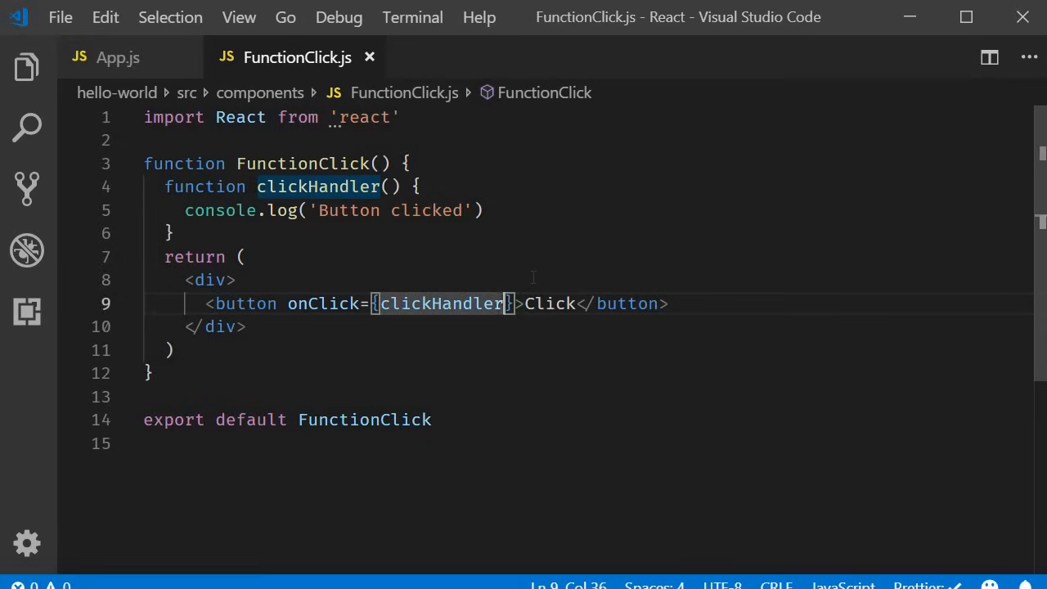
# Change onClick to call clickHandler() with parentheses instead of passing the function.
pyautogui.write('()')
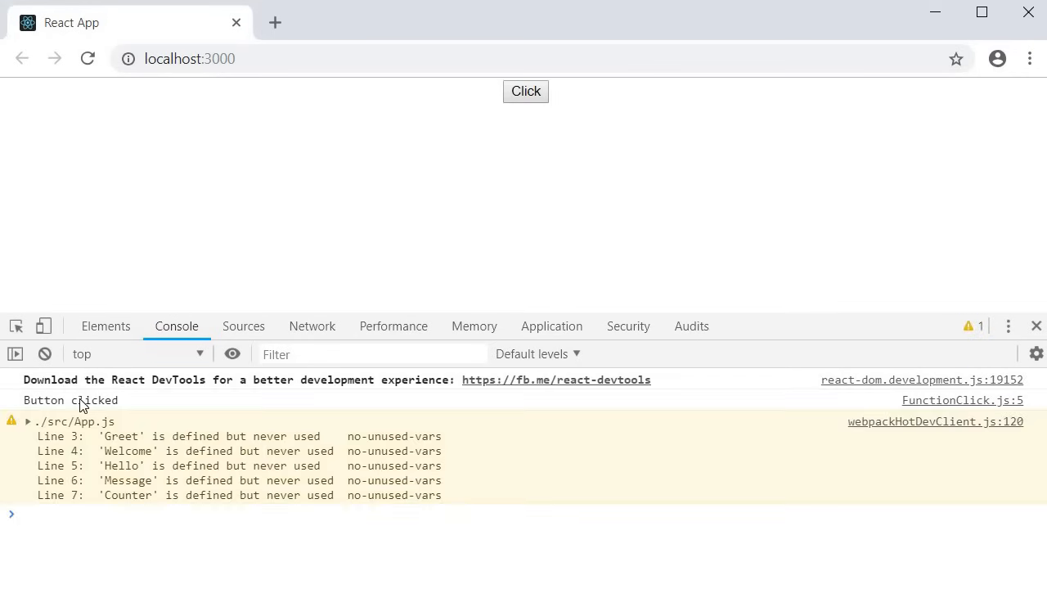
# Show 'Button clicked' logged on reload but nothing on pressing Click, then clear the console.
pyautogui.doubleClick(70, 399)
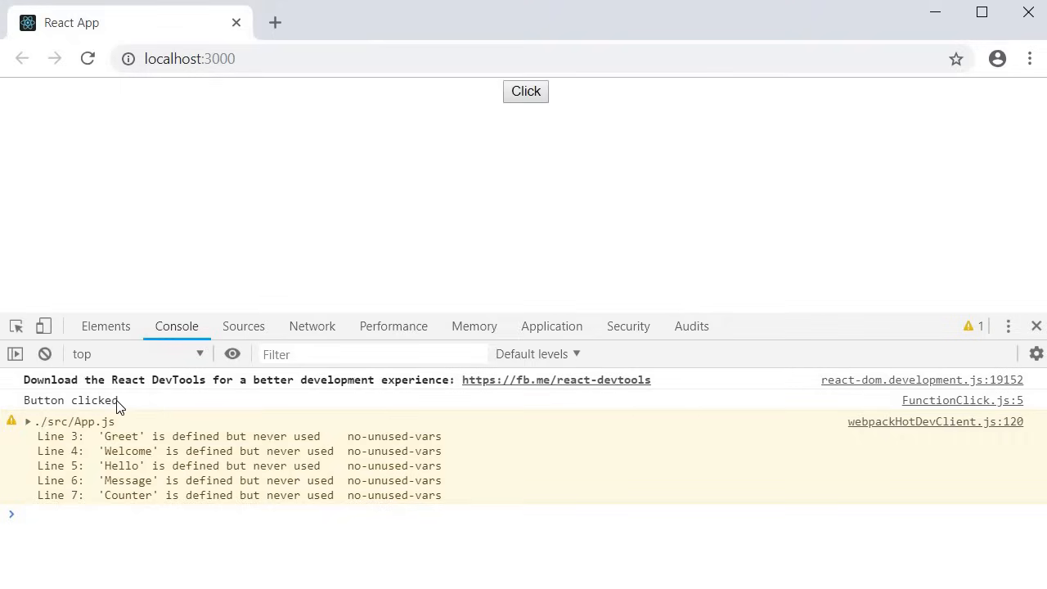
pyautogui.moveTo(44, 353)
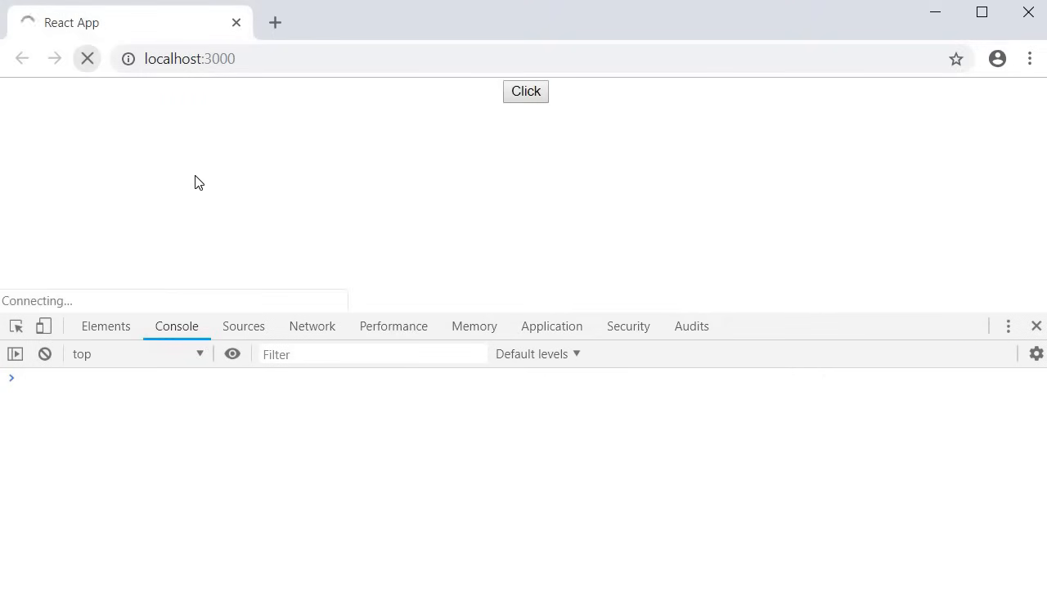
pyautogui.click(525, 92)
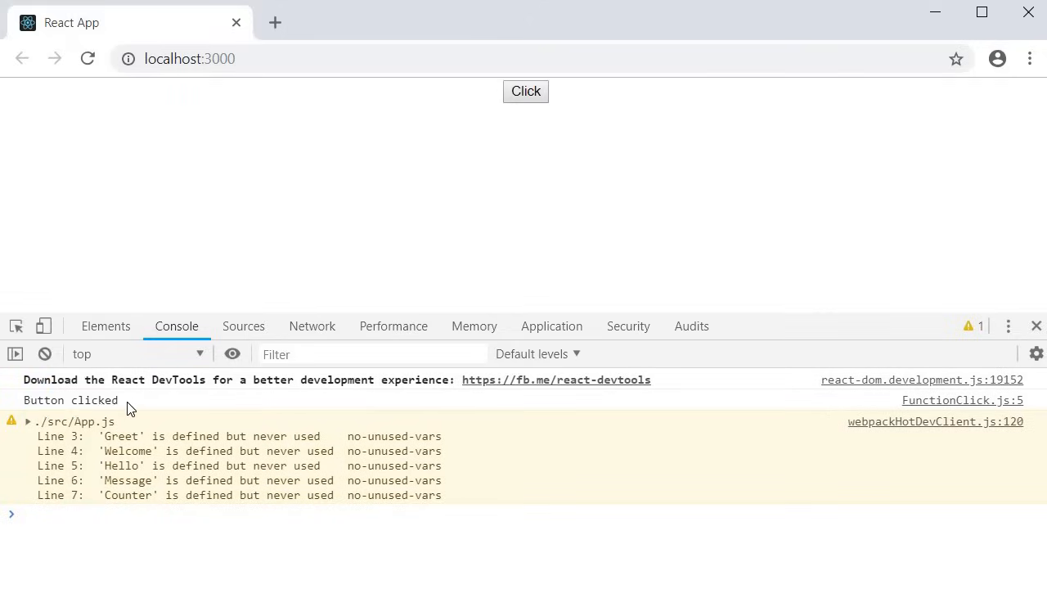
pyautogui.click(46, 353)
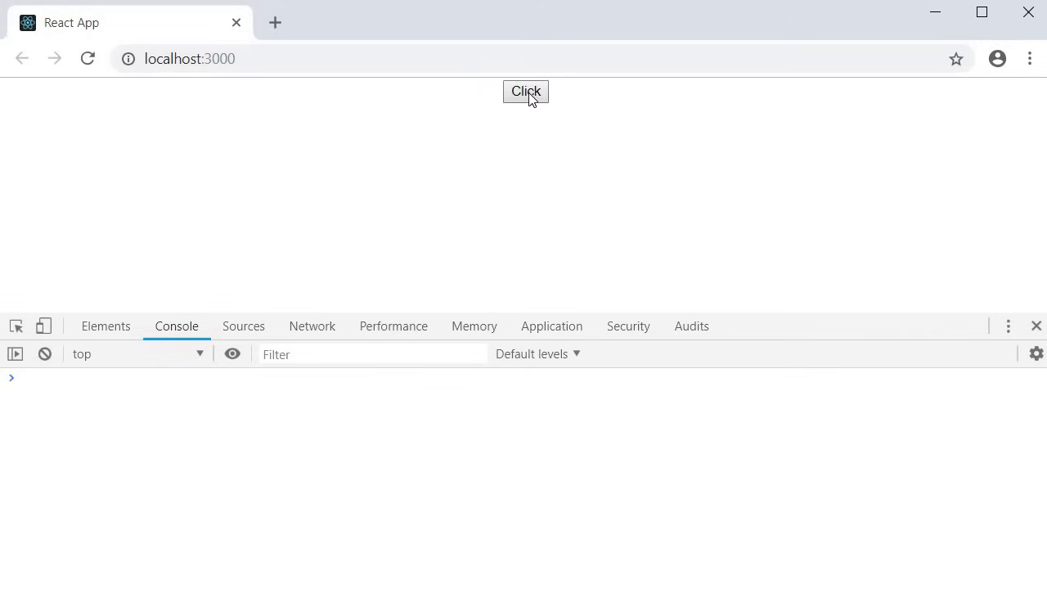
pyautogui.moveTo(525, 223)
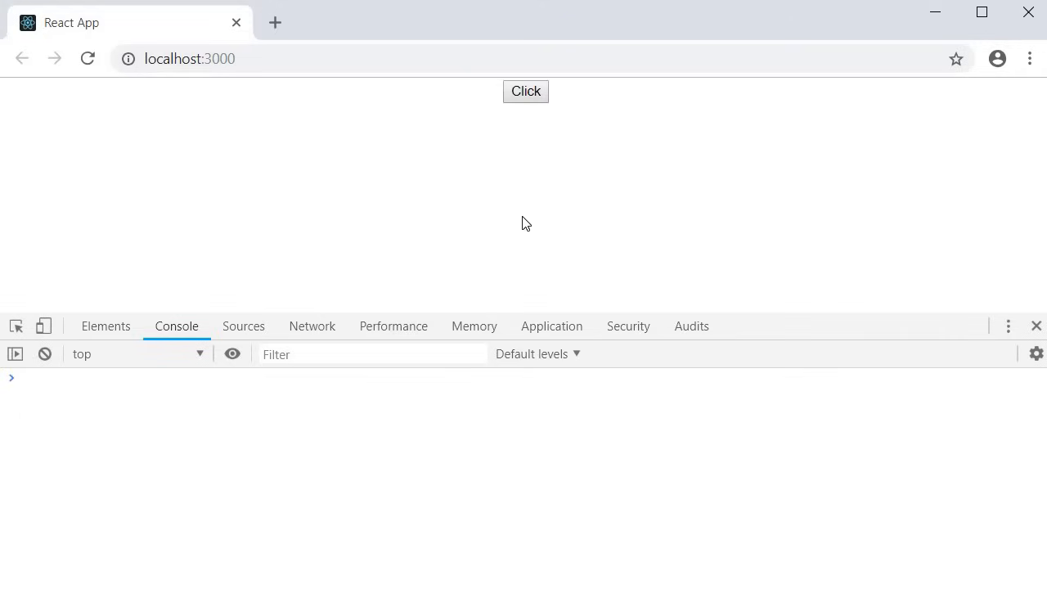
pyautogui.moveTo(539, 241)
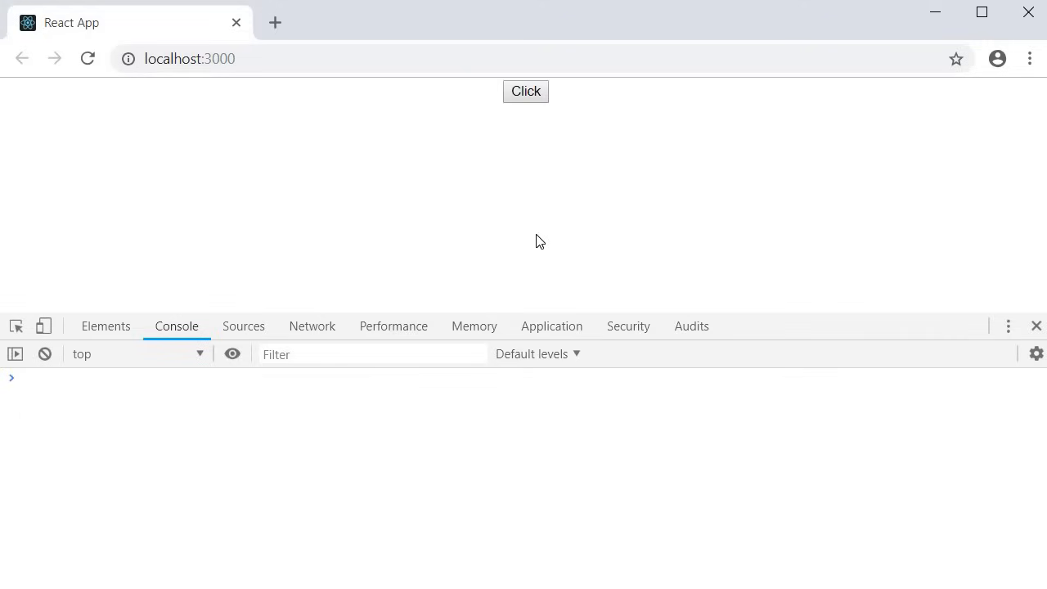
pyautogui.moveTo(471, 394)
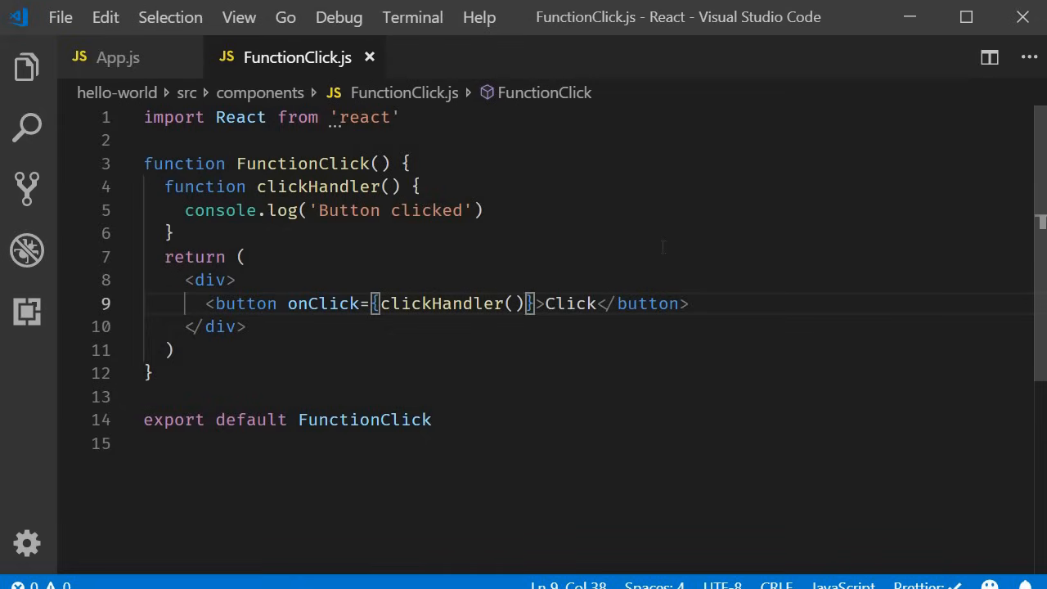
# Revert onClick to clickHandler without parentheses and save FunctionClick.js.
pyautogui.press('Backspace')
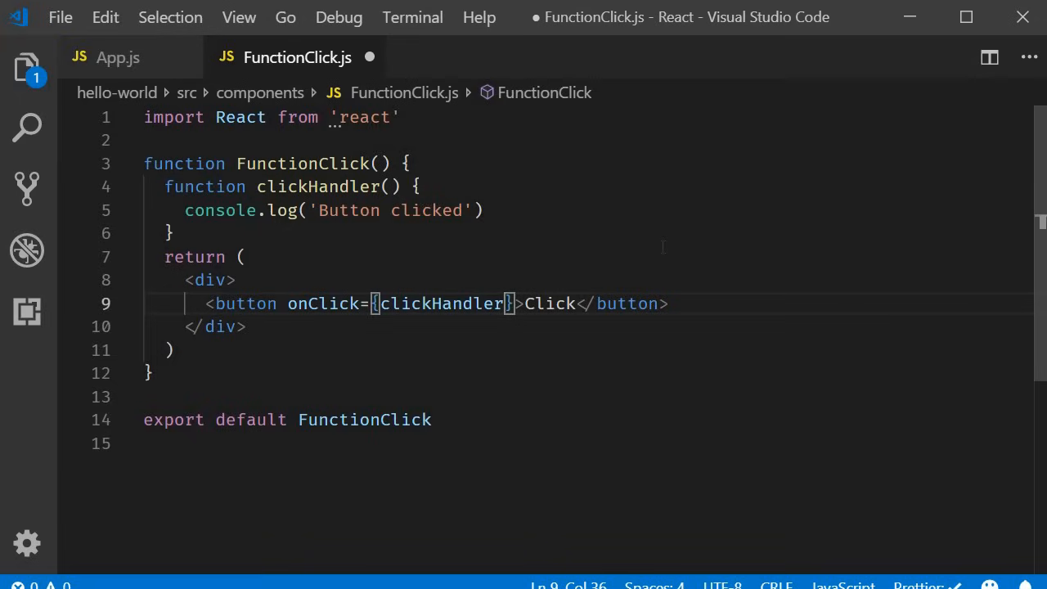
pyautogui.press('ctrl+s')
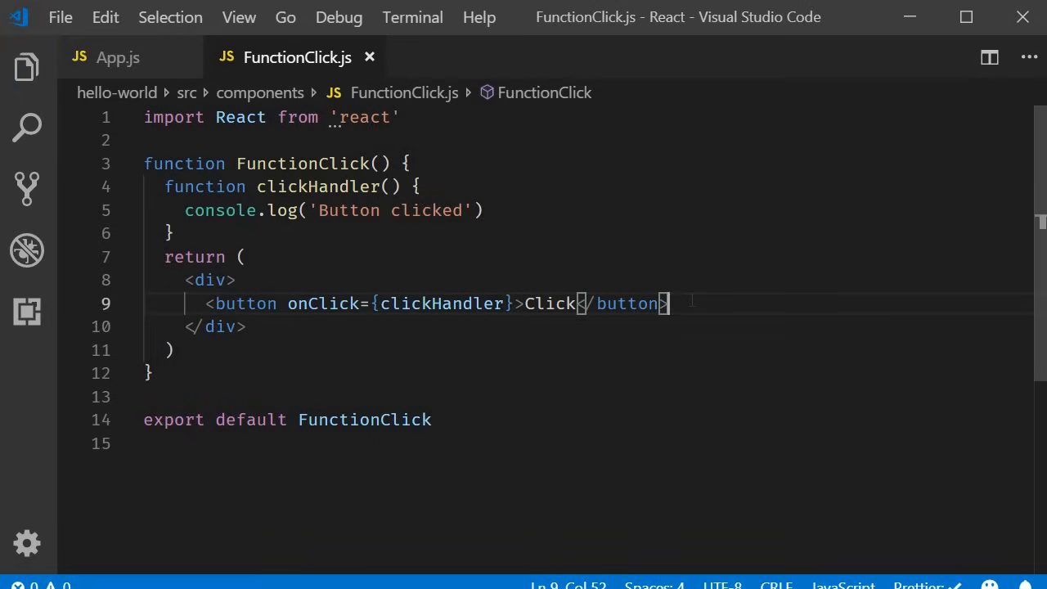
pyautogui.click(26, 67)
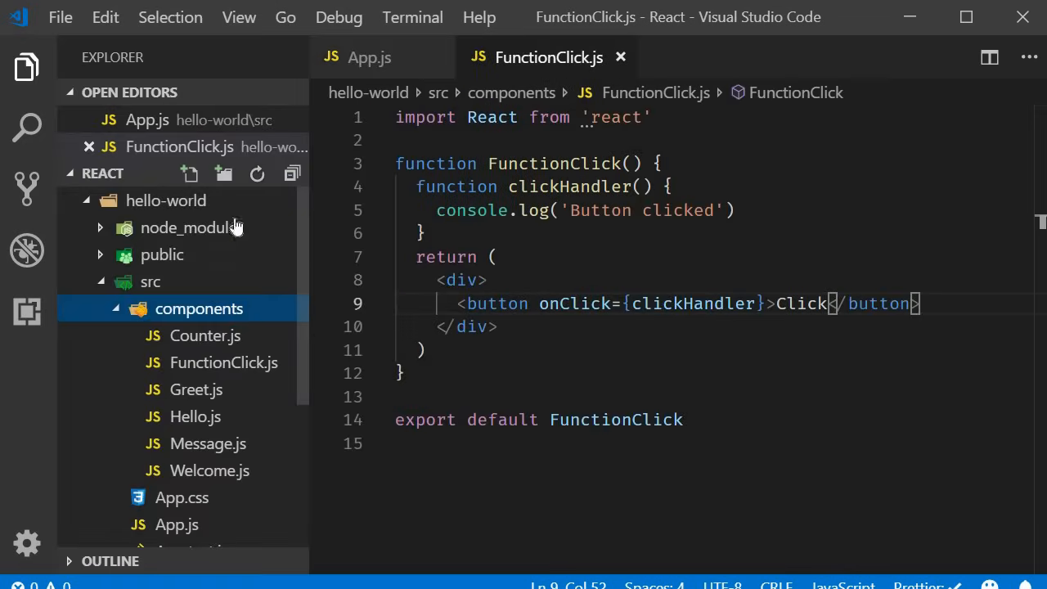
# Create ClassClick.js in components with a ClassClick class component rendering an empty div.
pyautogui.click(190, 173)
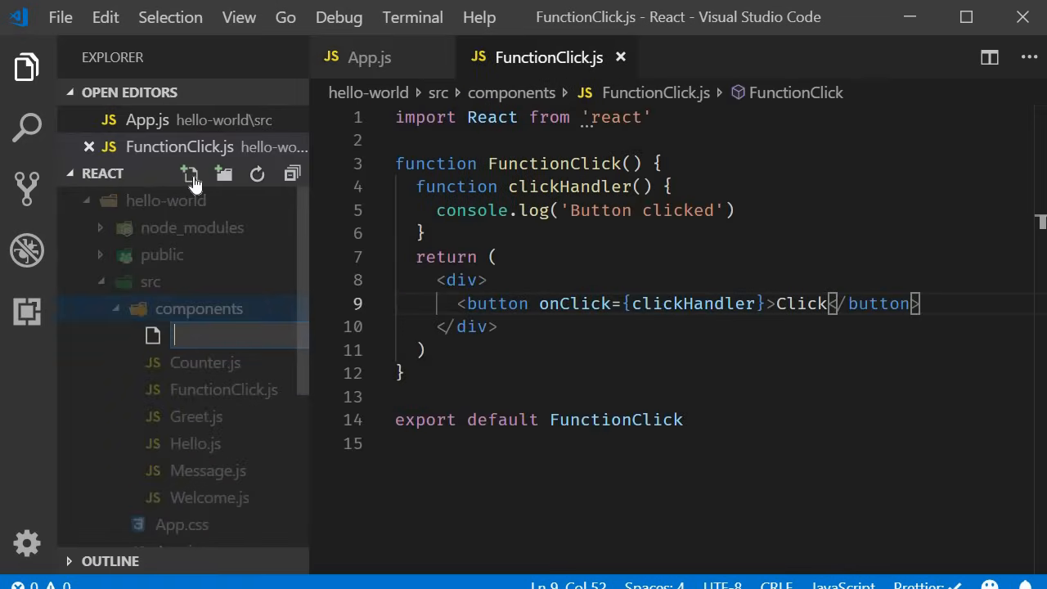
pyautogui.write('Clas')
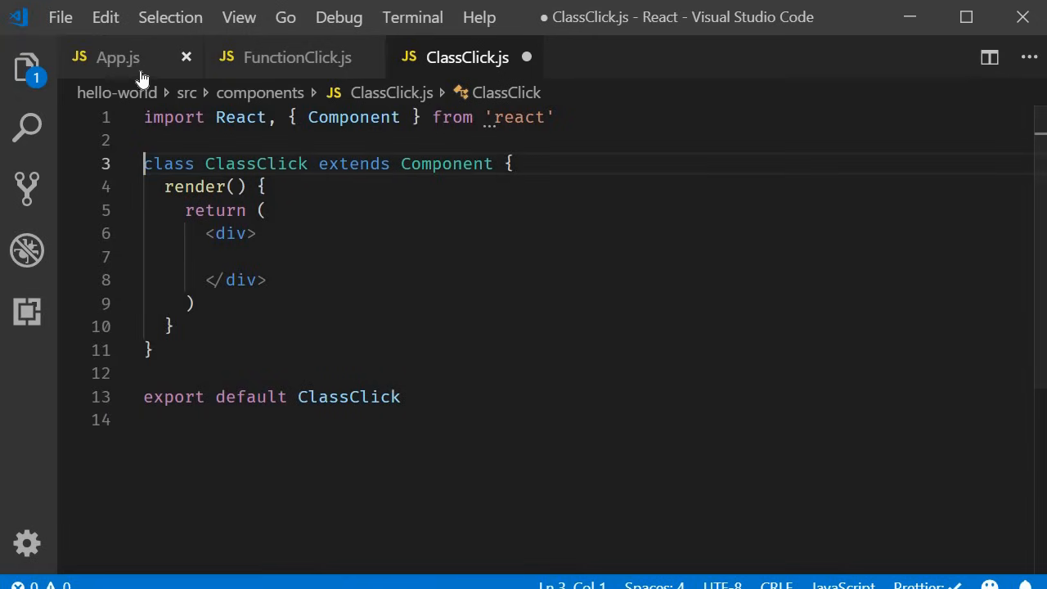
# In App.js, render <ClassClick /> beneath <FunctionClick /> with its import from './components/ClassClick'.
pyautogui.click(117, 57)
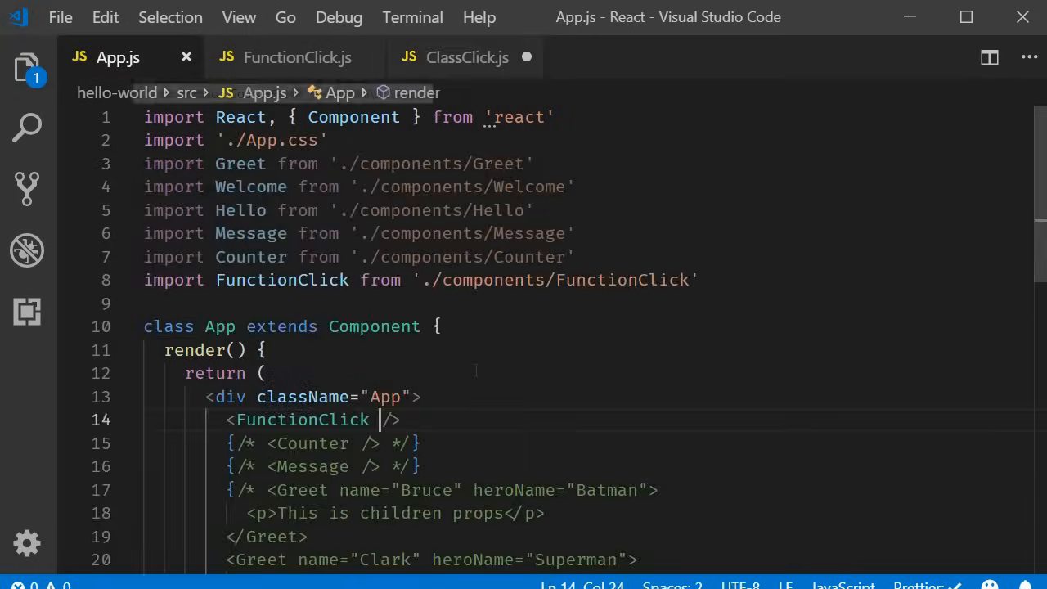
pyautogui.write('<ClassClick />')
pyautogui.click(588, 304)
pyautogui.write("import ClassClick from './components/ClassClick'")
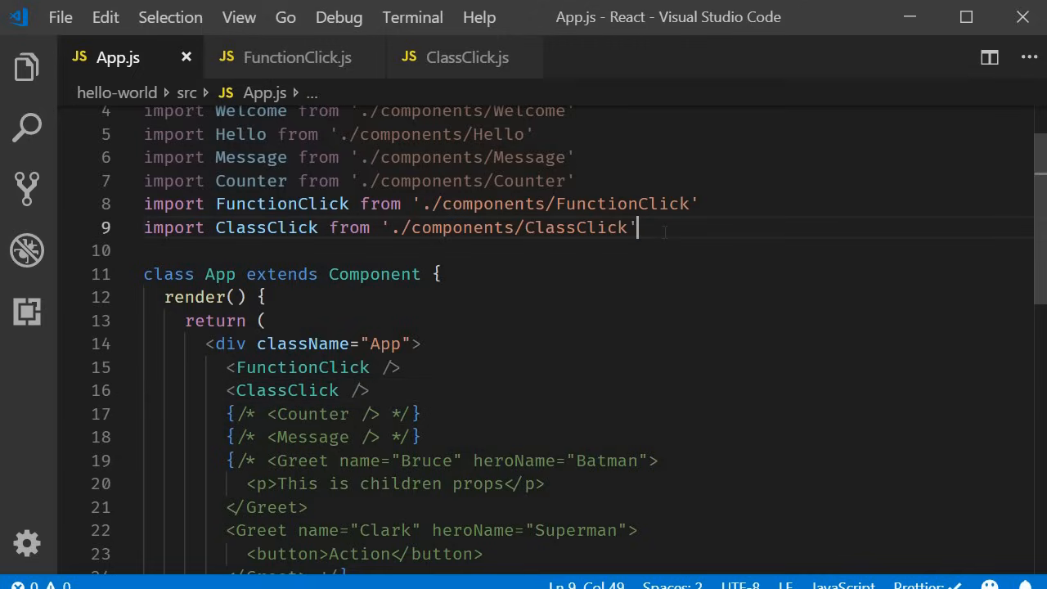
pyautogui.moveTo(466, 58)
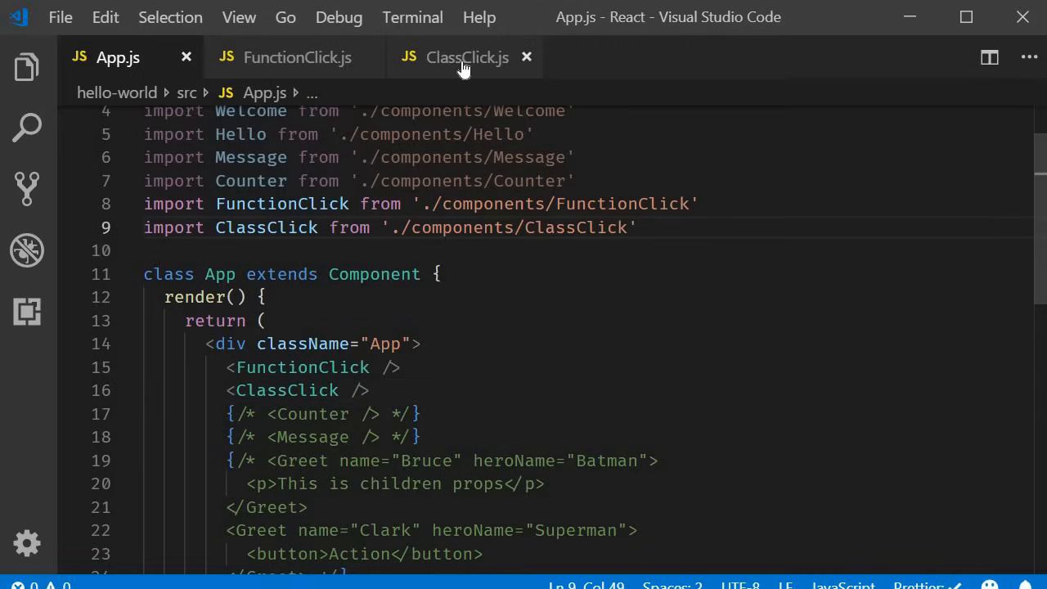
# In ClassClick.js, add a Click me button with onClick={this.clickHandler} inside the div.
pyautogui.click(466, 57)
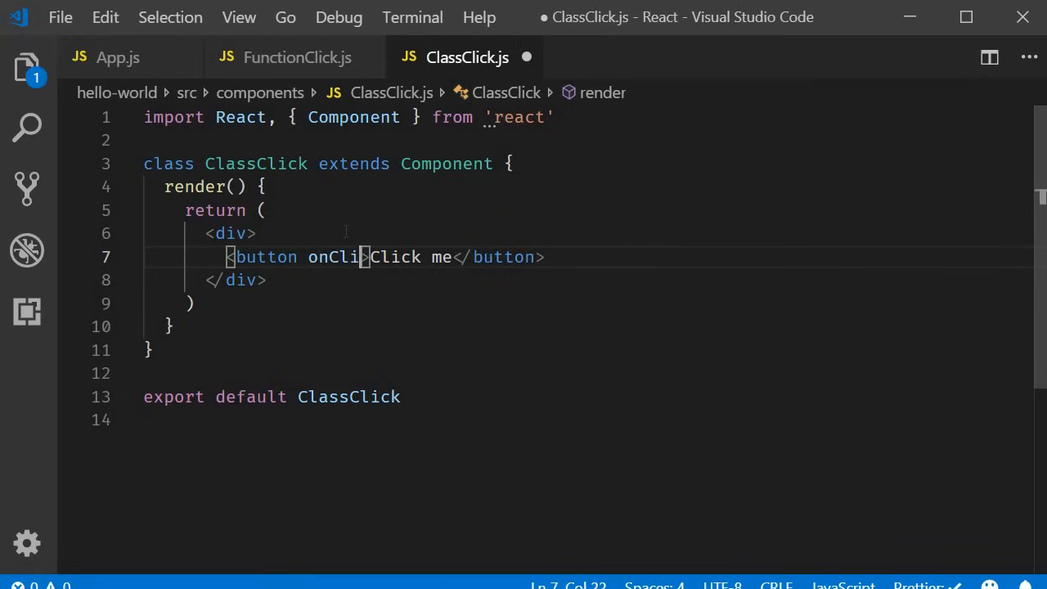
pyautogui.write('k')
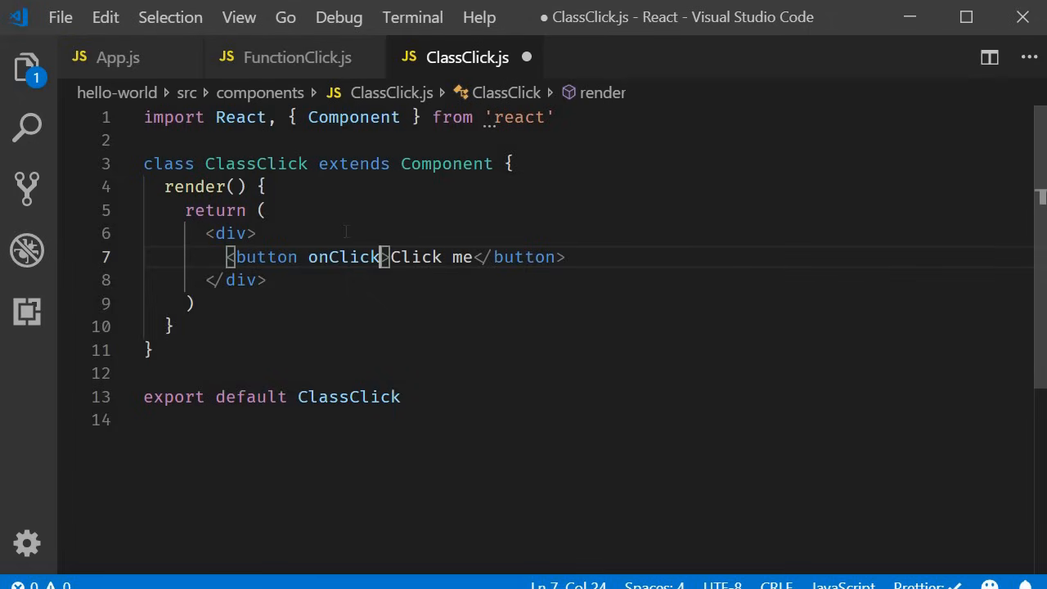
pyautogui.write('=')
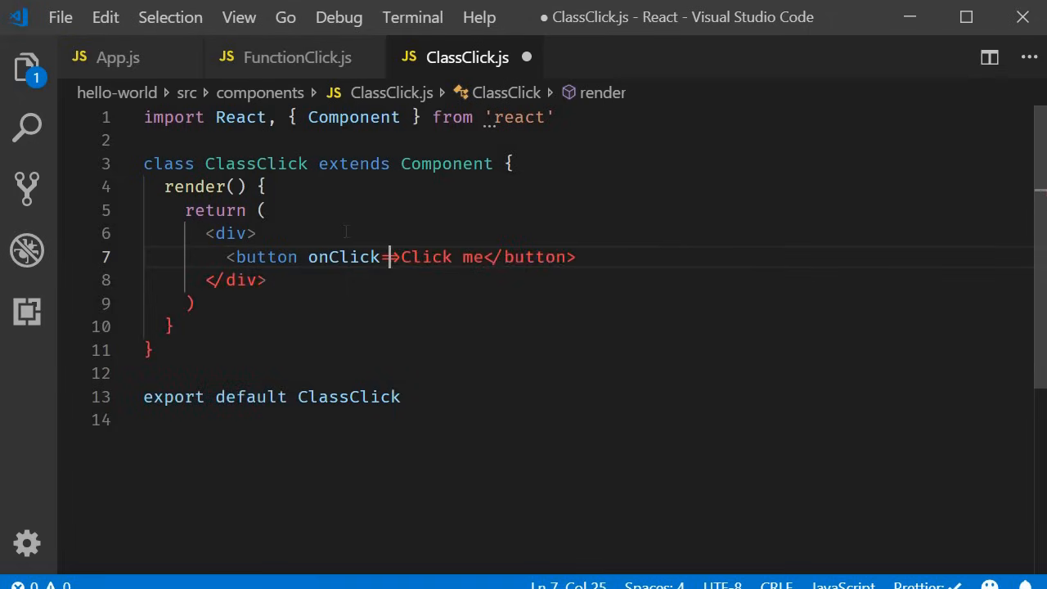
pyautogui.write('{')
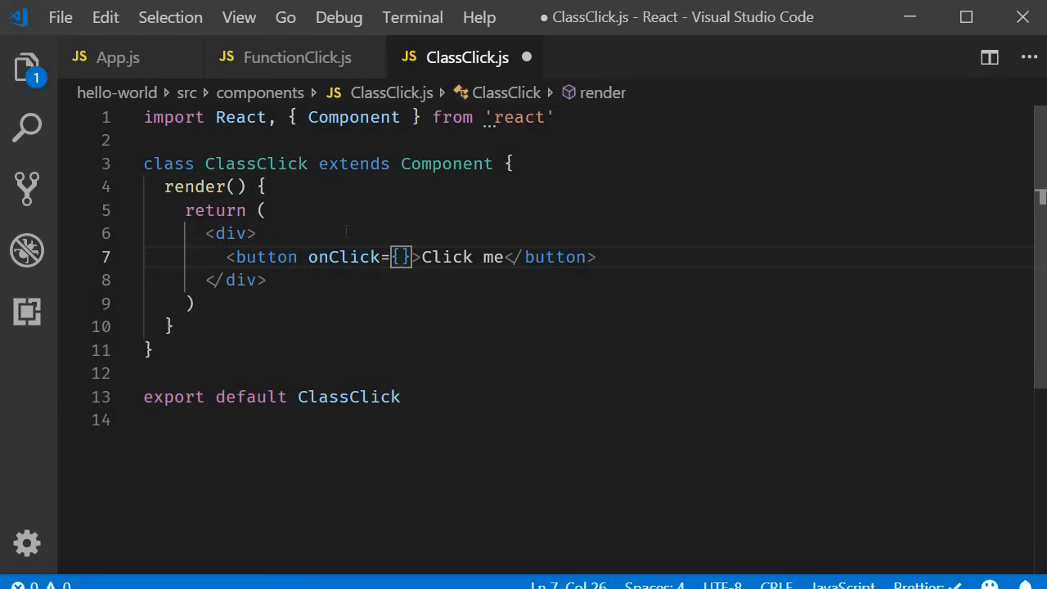
pyautogui.write('this.clo')
pyautogui.write('clg')
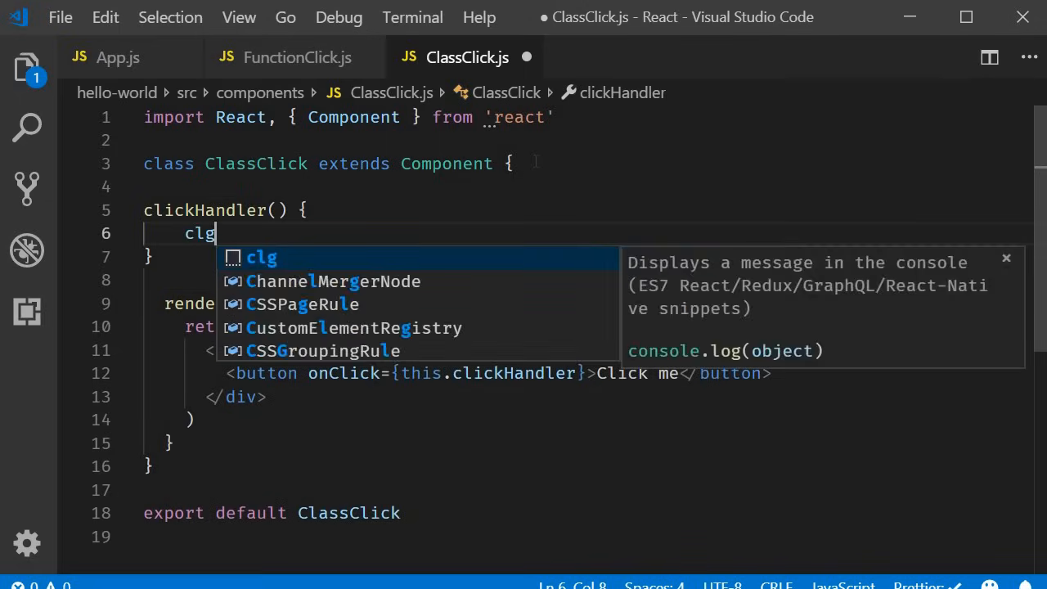
# Write clickHandler so it runs console.log('Clicked the button') via the clg snippet.
pyautogui.press('Tab')
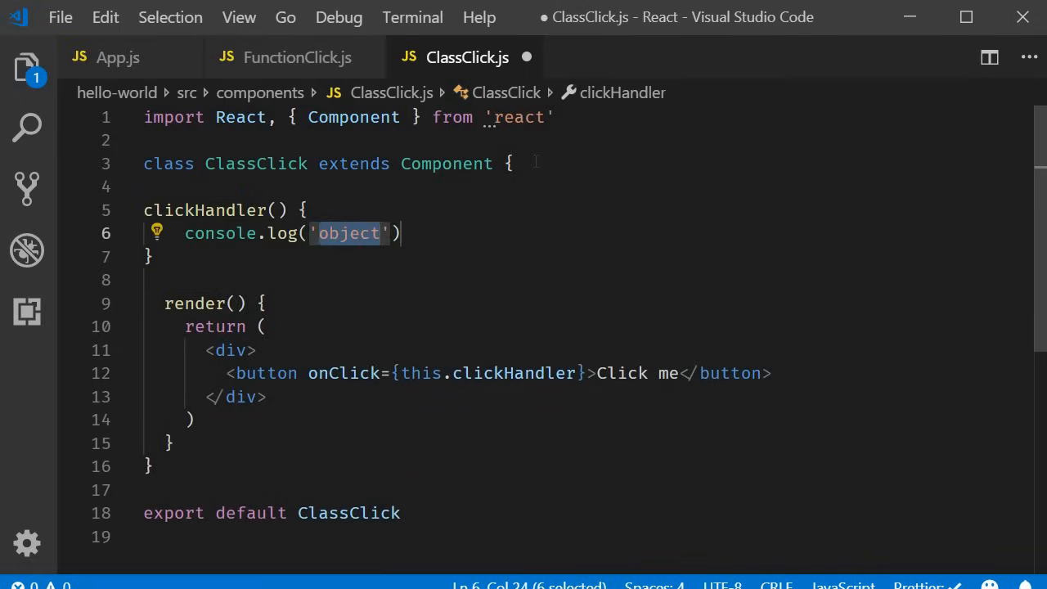
pyautogui.write('Clic')
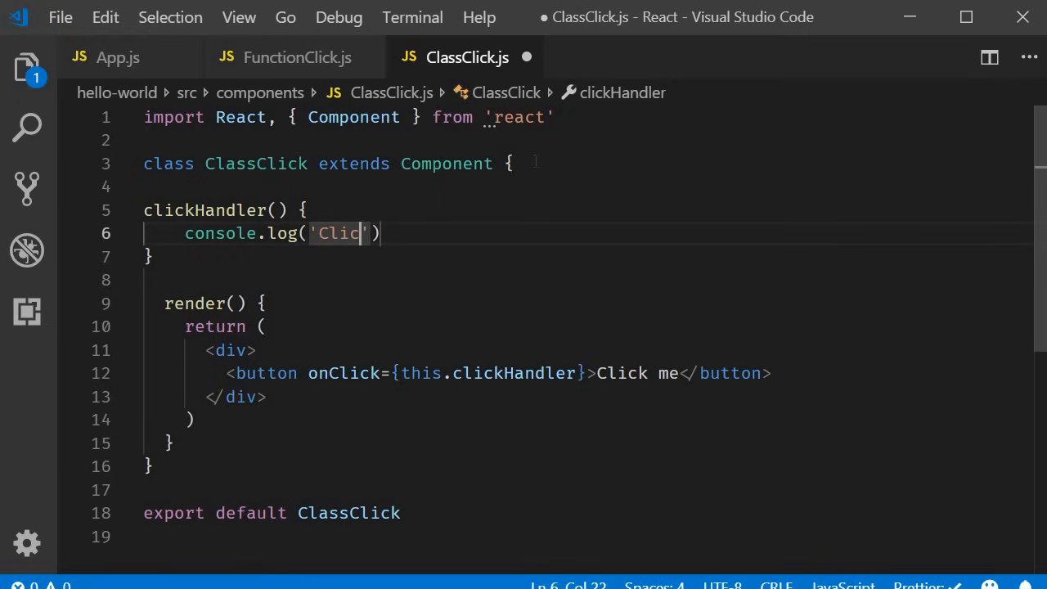
pyautogui.write('ked the button')
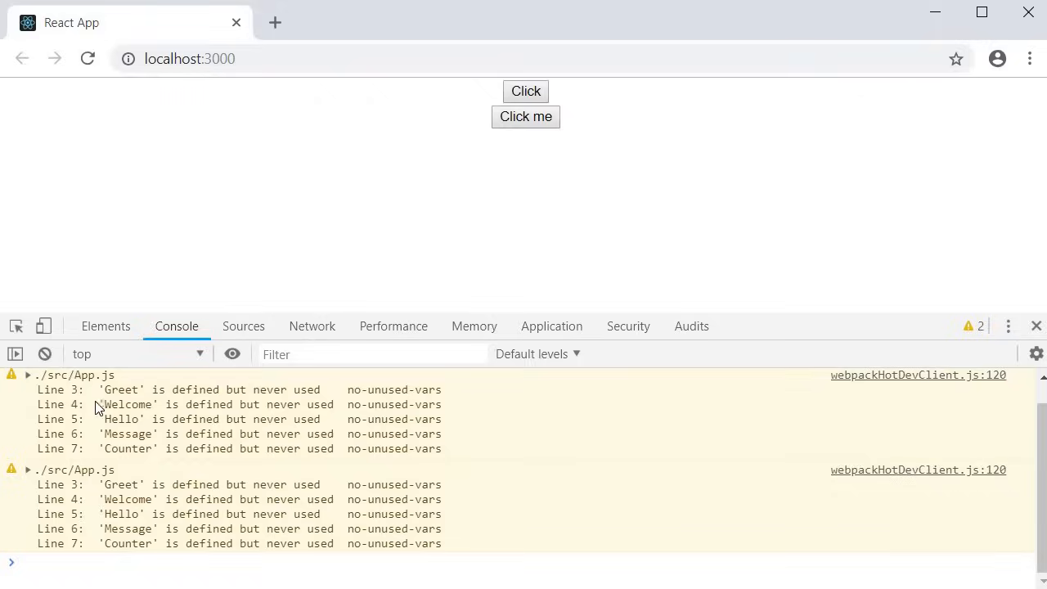
# Clear the DevTools console and press Click me to see 'Clicked the button' logged.
pyautogui.click(44, 353)
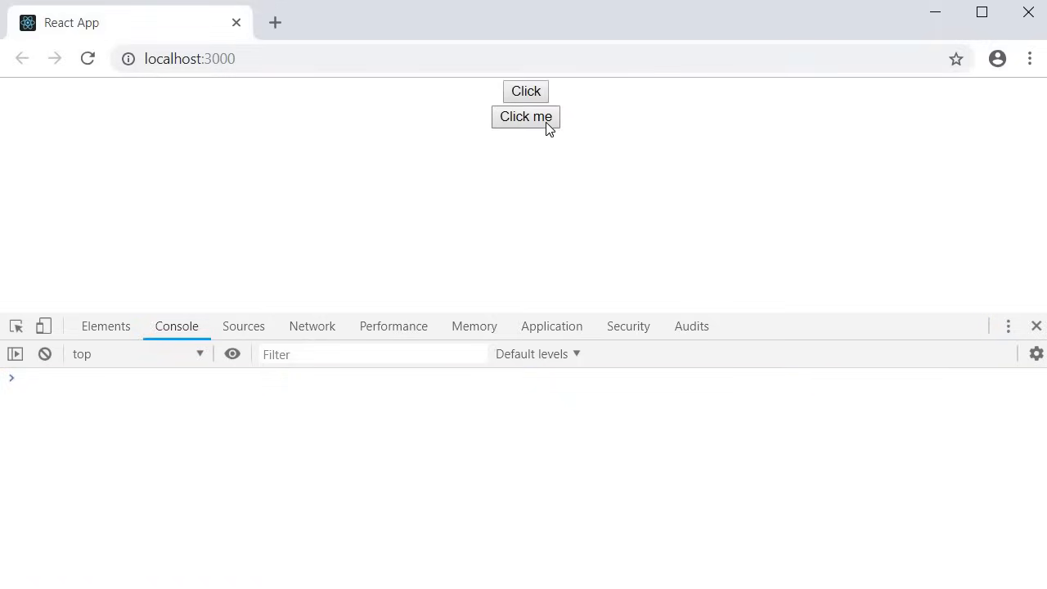
pyautogui.click(525, 116)
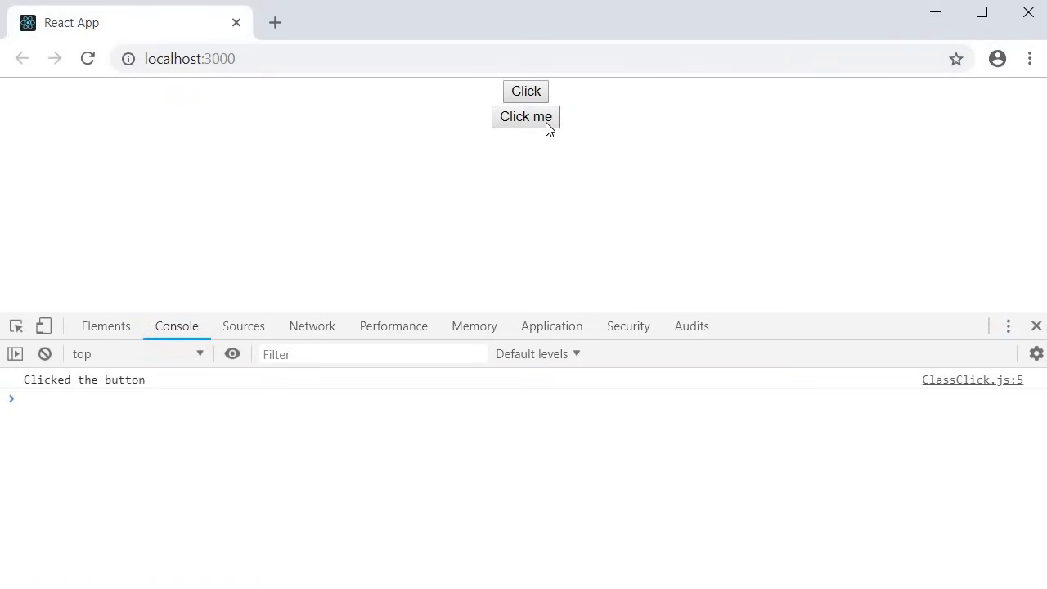
pyautogui.moveTo(173, 384)
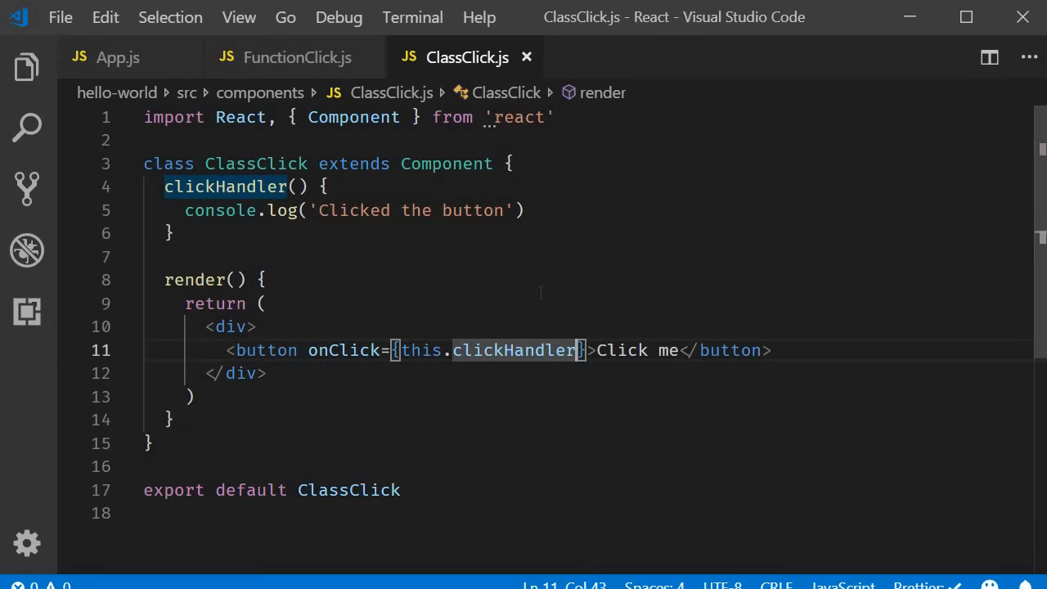
pyautogui.doubleClick(343, 350)
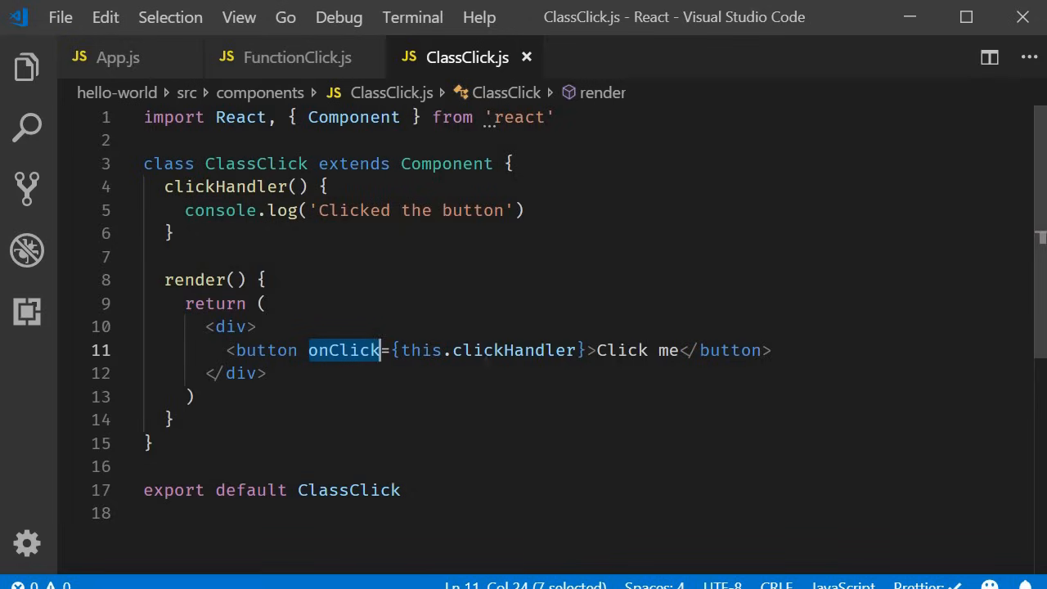
pyautogui.doubleClick(514, 350)
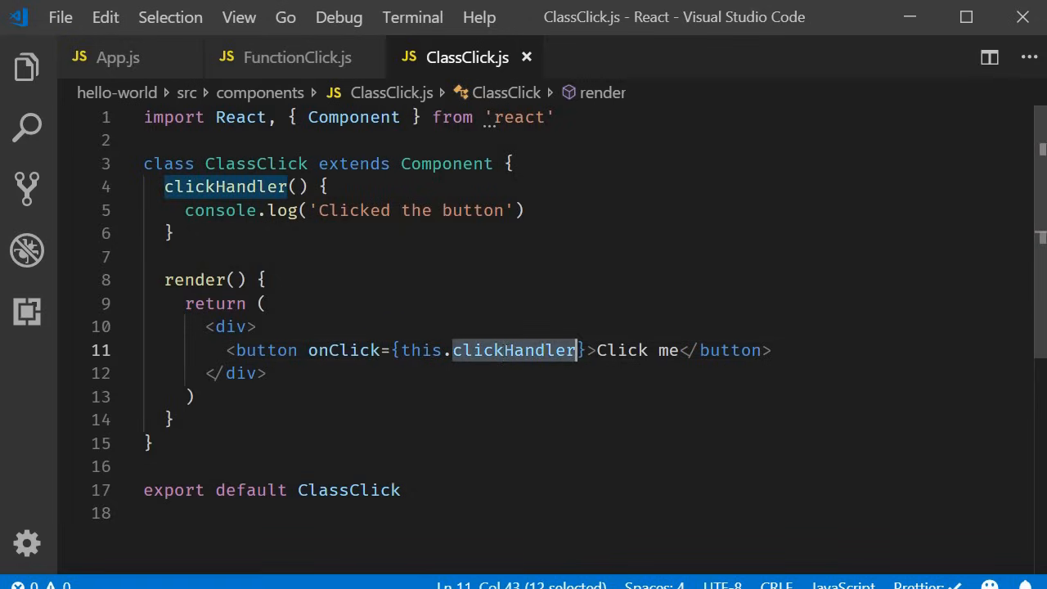